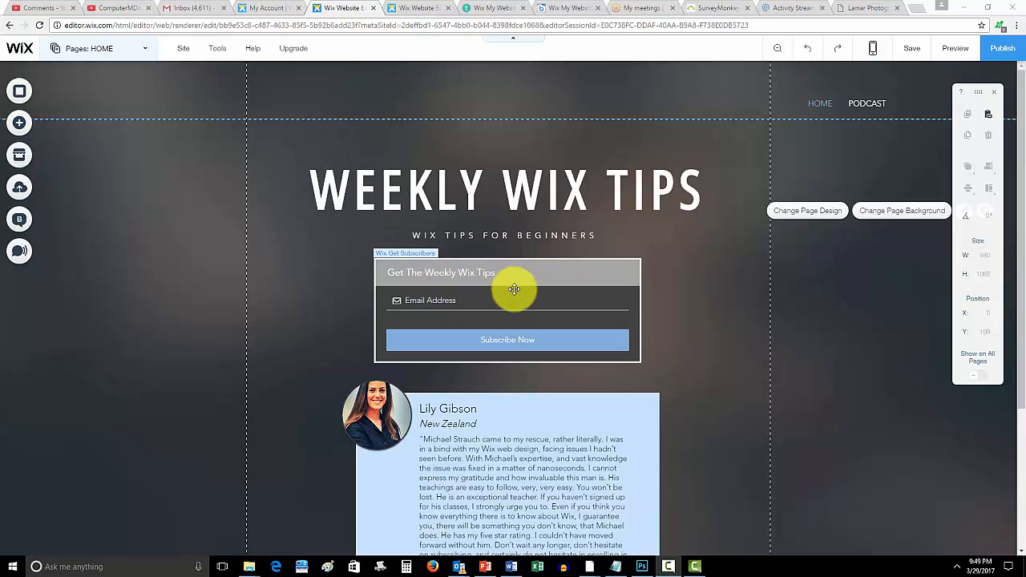
Step: View the HOME page's SEO settings and read its full title ending '…Learn How Build A Website in Wix'
scroll(down, 3)
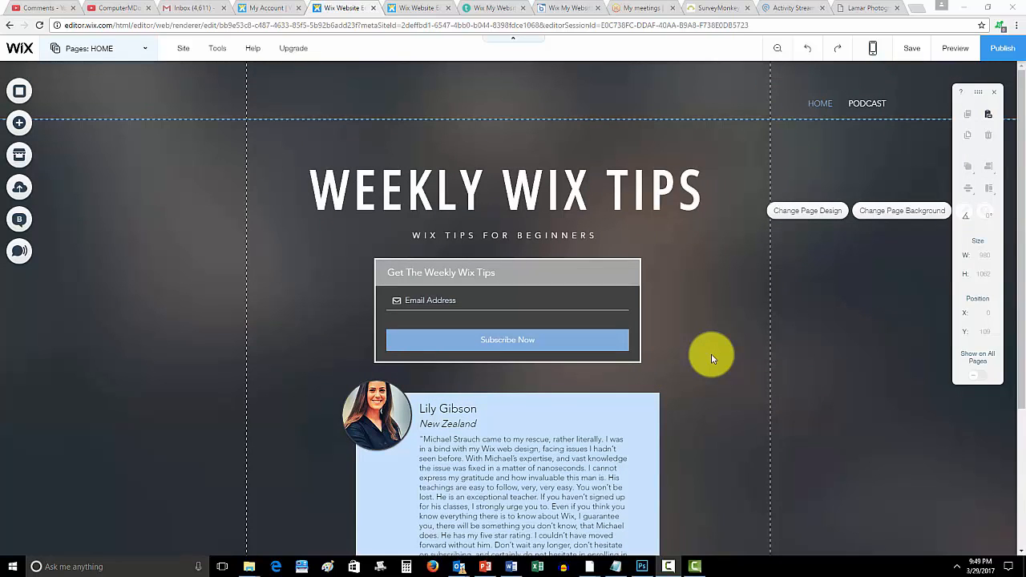
mouse_move(706, 392)
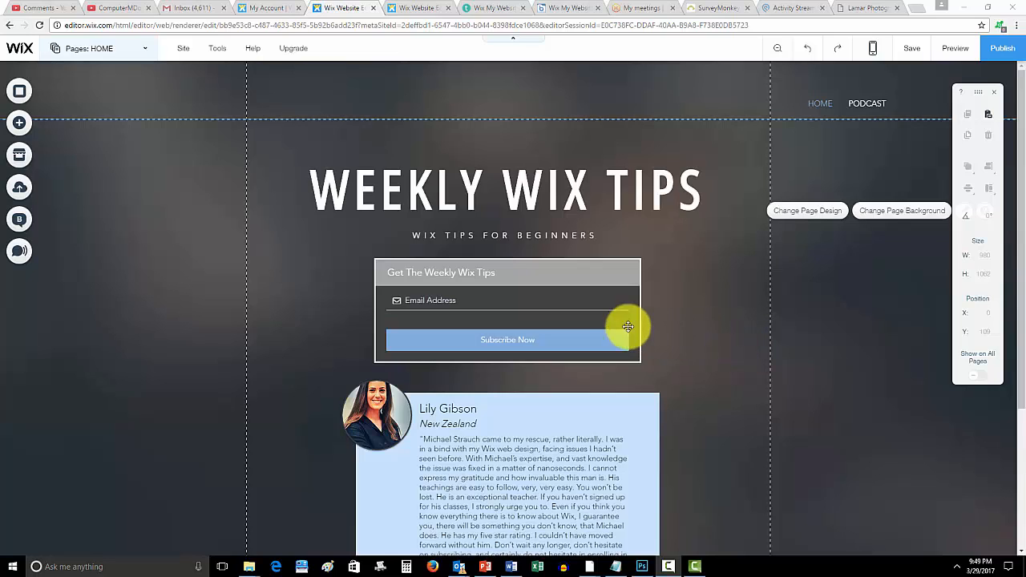
mouse_move(718, 360)
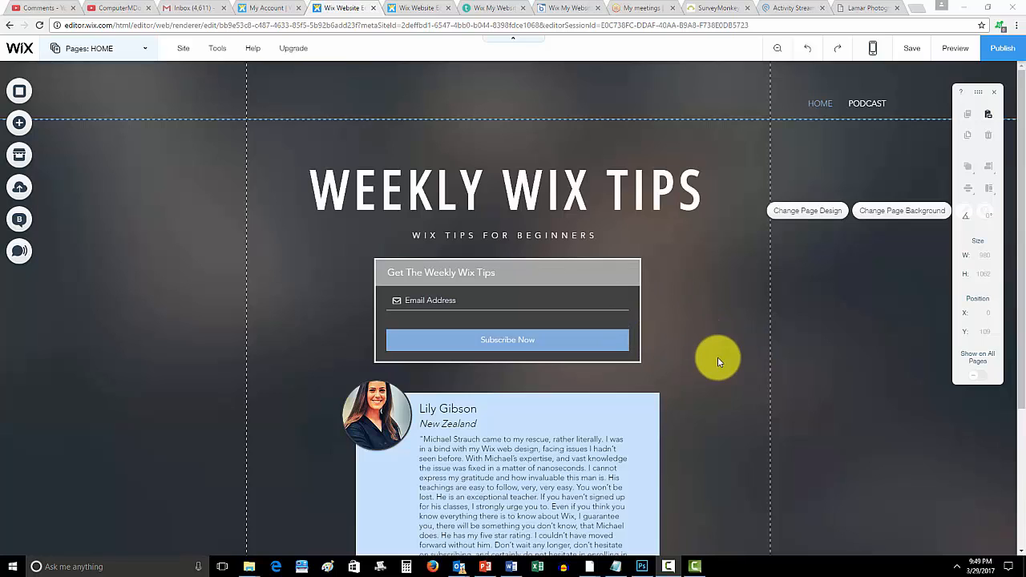
mouse_move(725, 363)
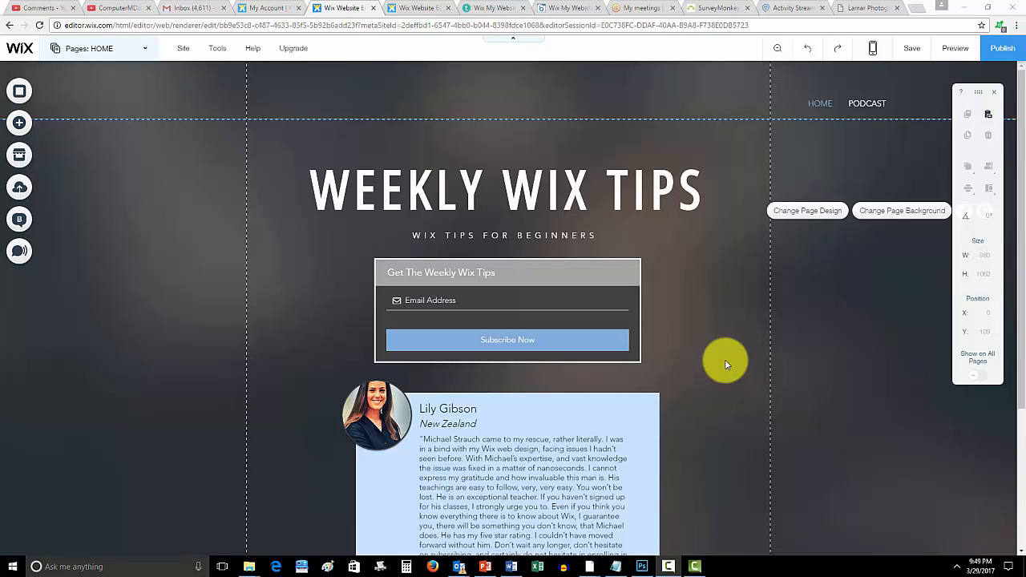
mouse_move(717, 383)
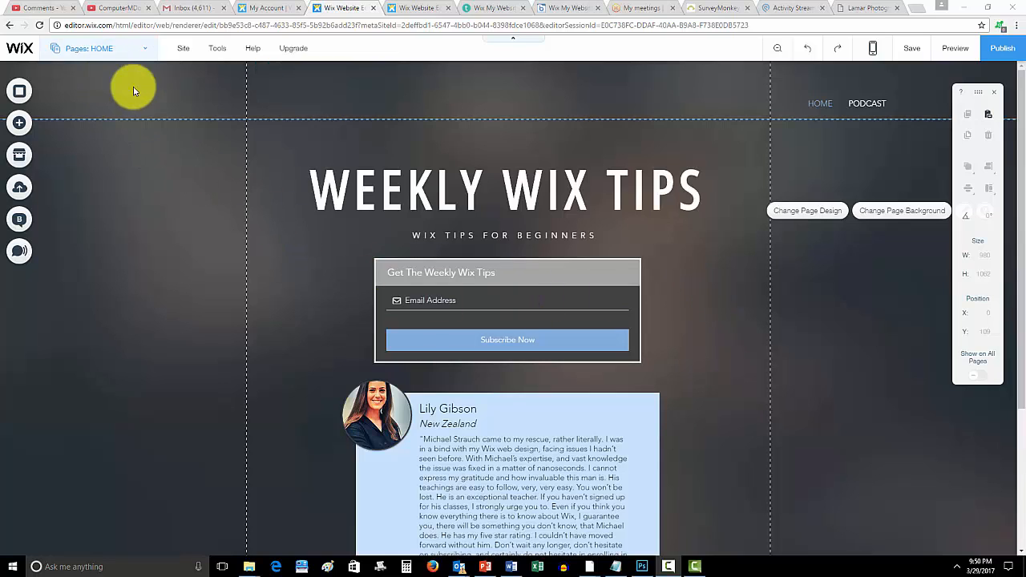
mouse_move(103, 48)
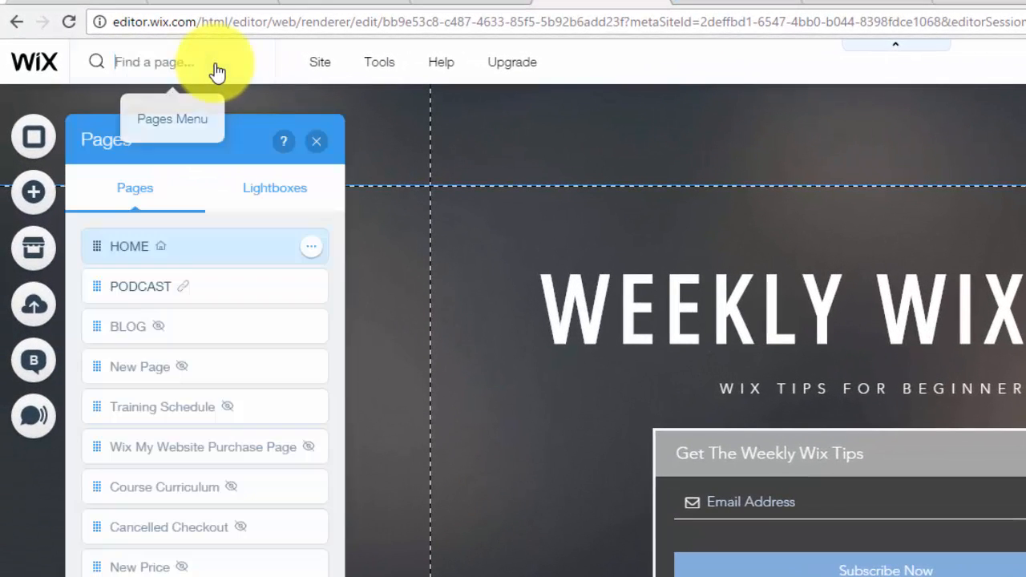
click(311, 247)
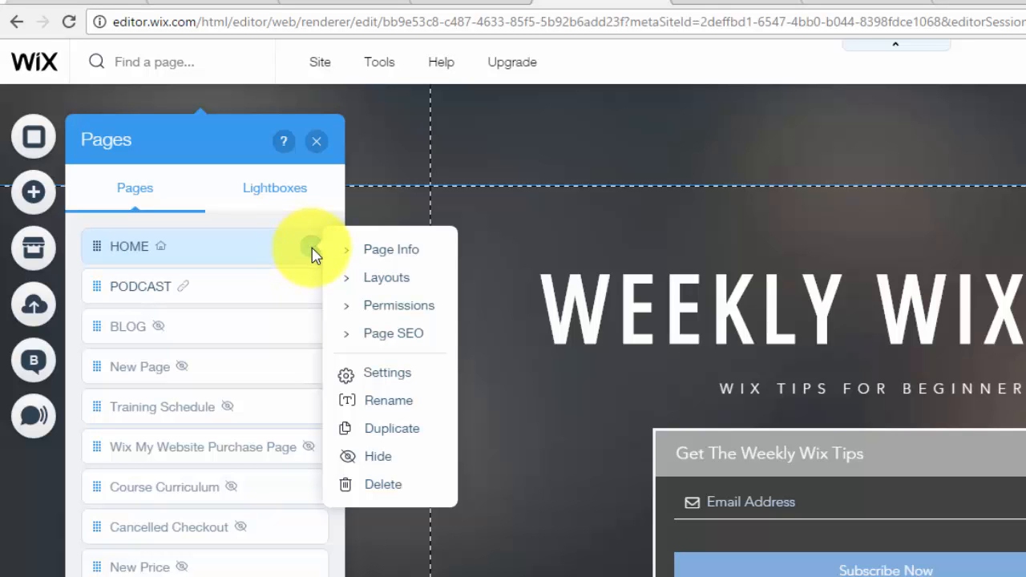
click(391, 250)
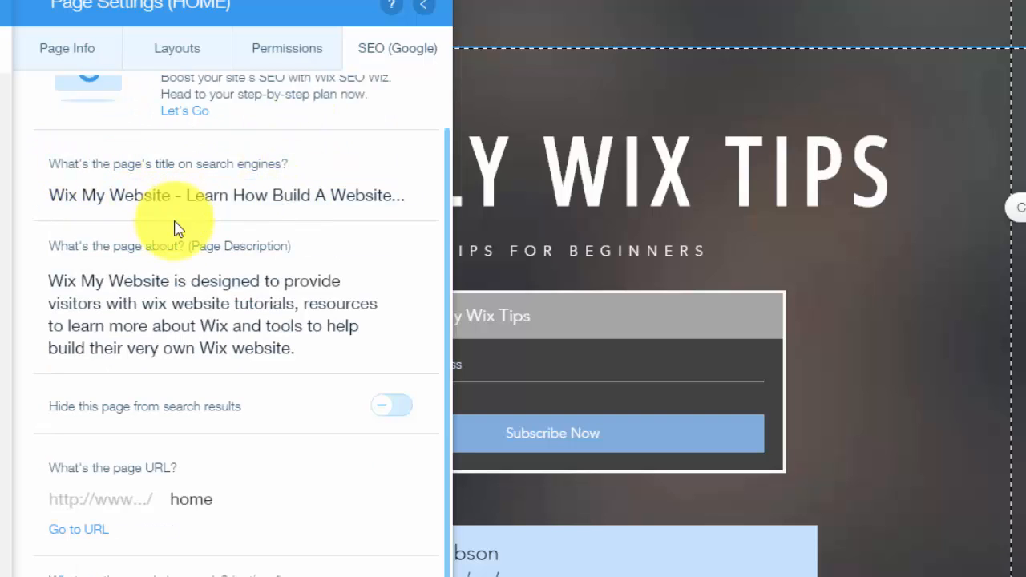
mouse_move(305, 201)
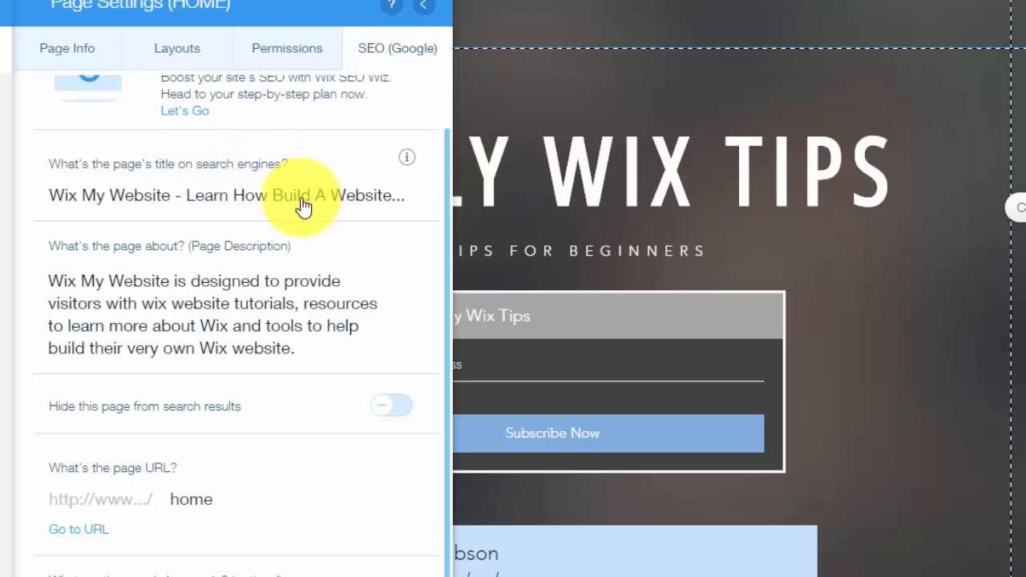
triple_click(225, 195)
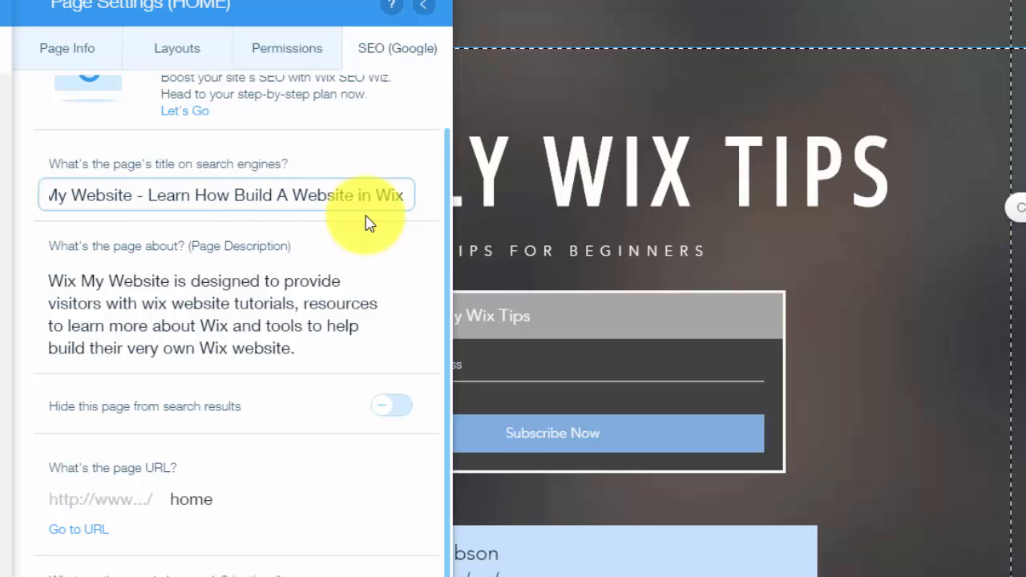
click(370, 196)
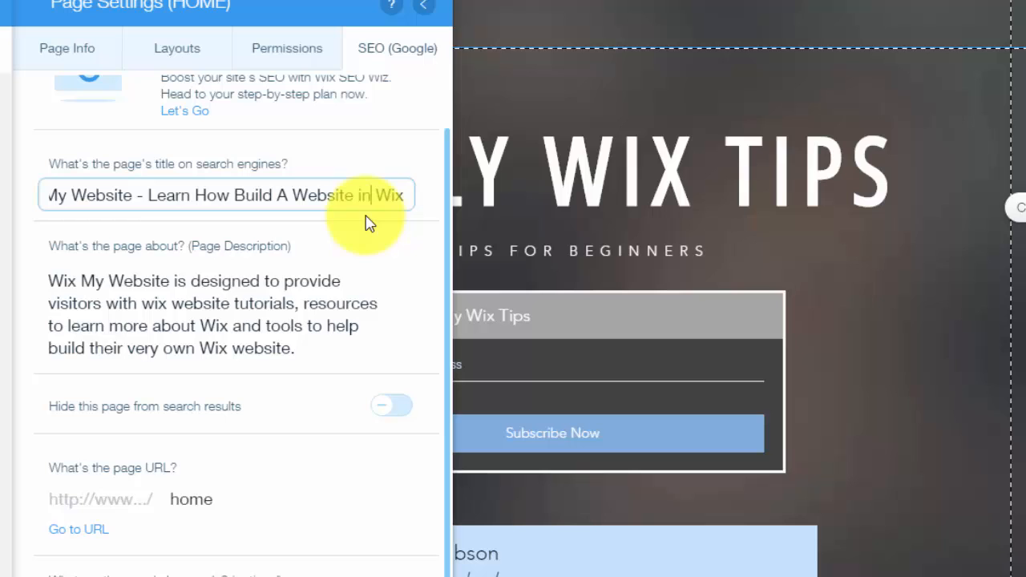
mouse_move(193, 264)
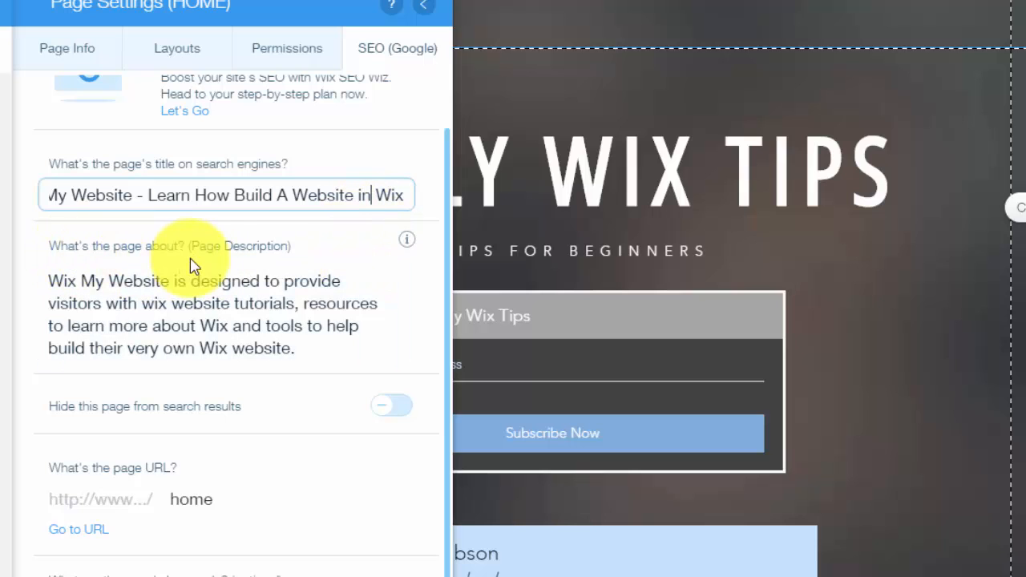
click(192, 312)
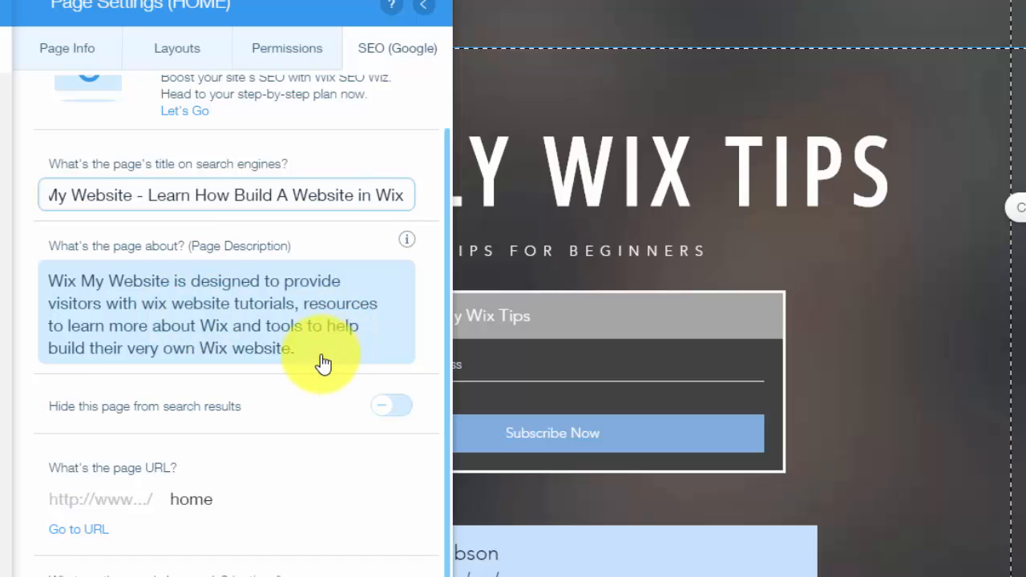
mouse_move(316, 366)
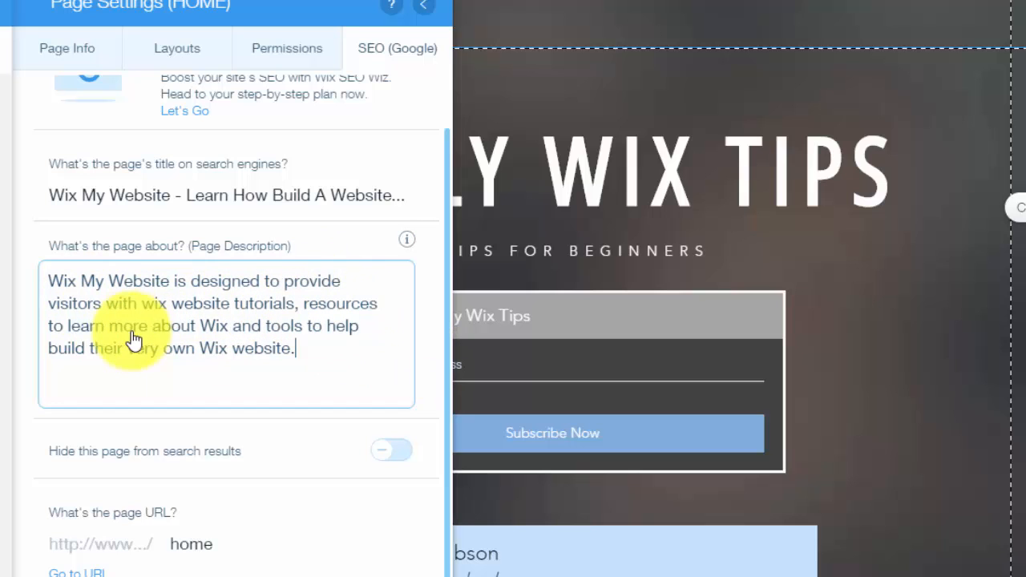
mouse_move(321, 345)
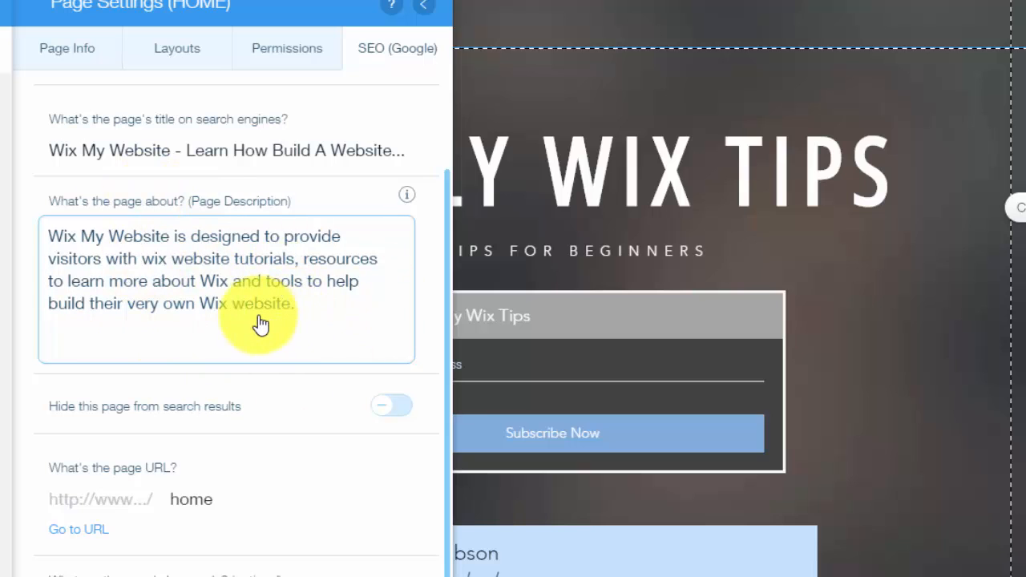
mouse_move(240, 321)
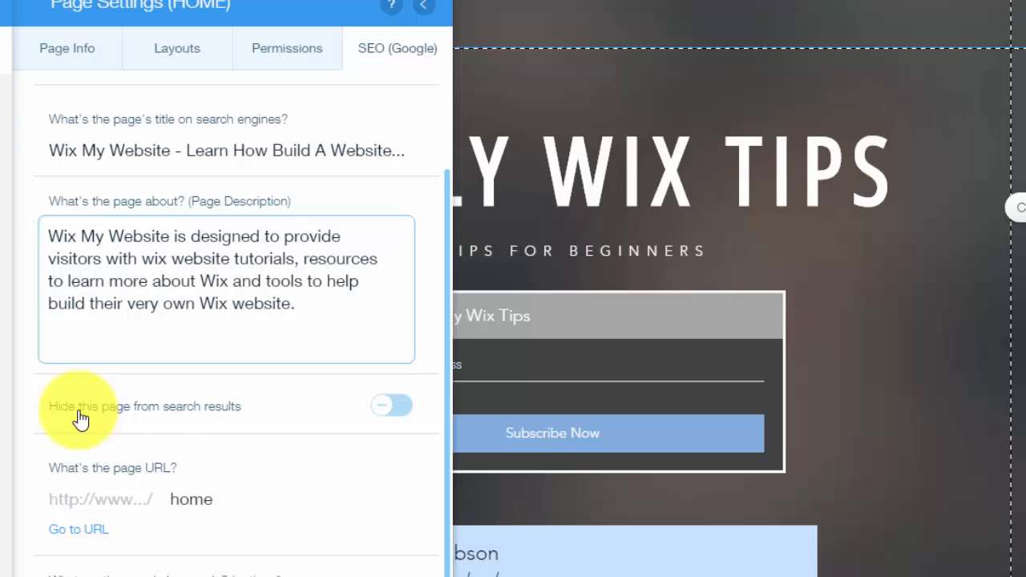
mouse_move(265, 420)
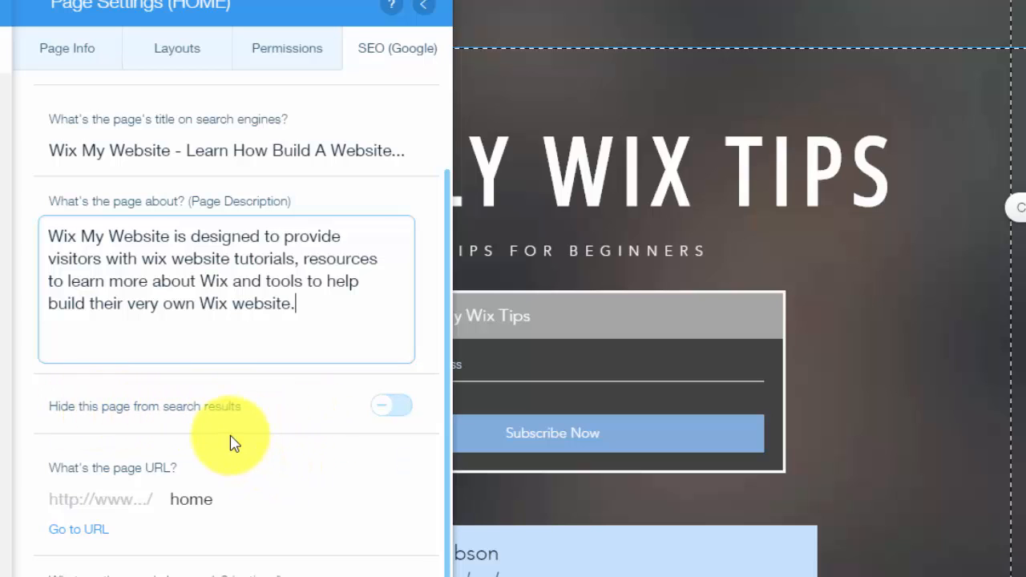
mouse_move(237, 411)
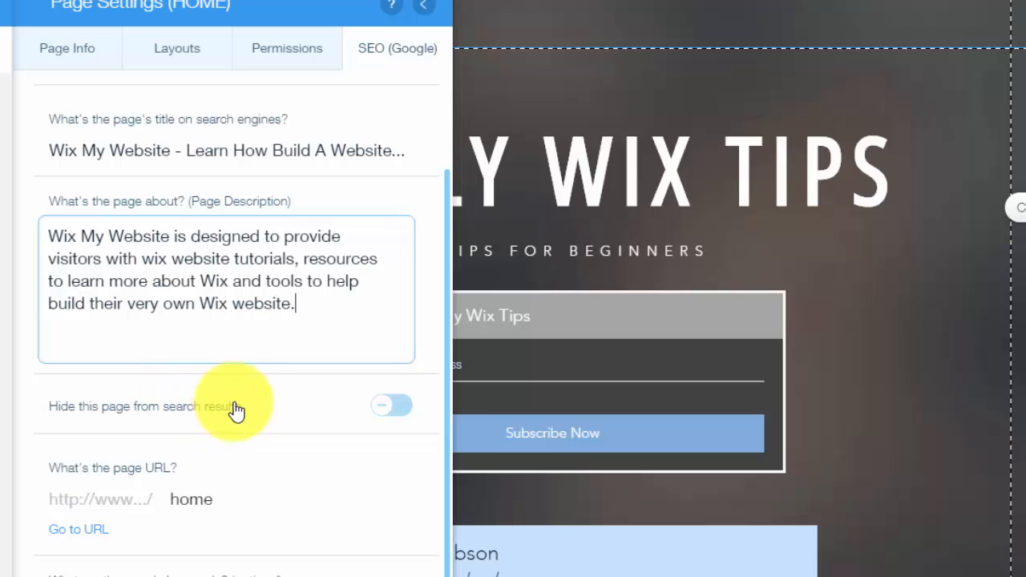
mouse_move(239, 420)
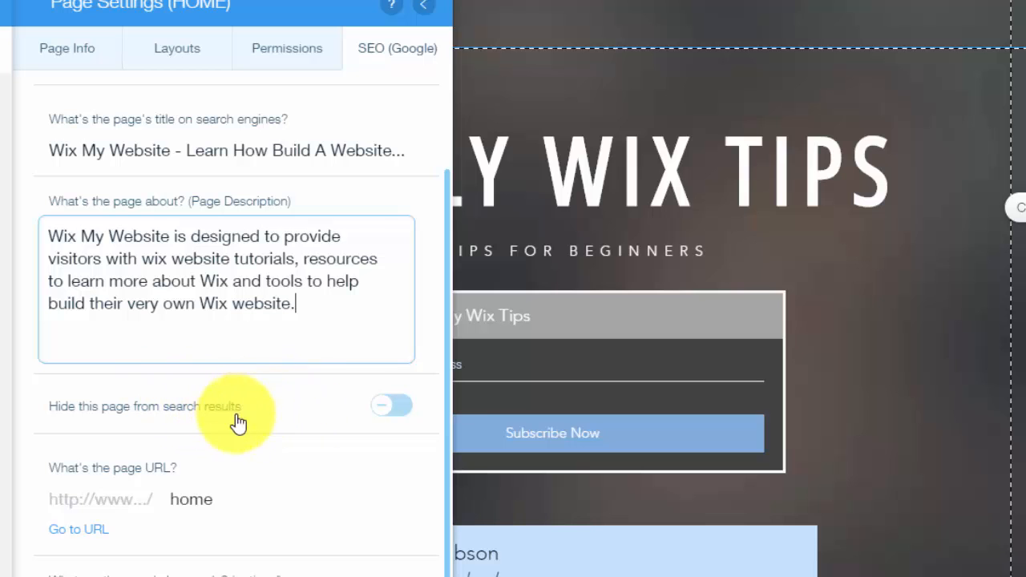
mouse_move(336, 385)
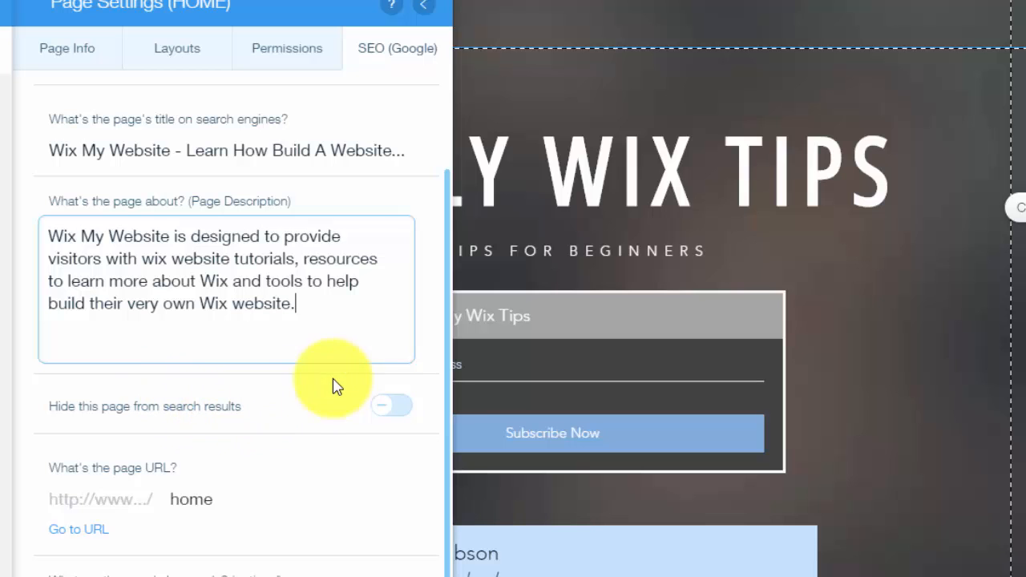
scroll(down, 3)
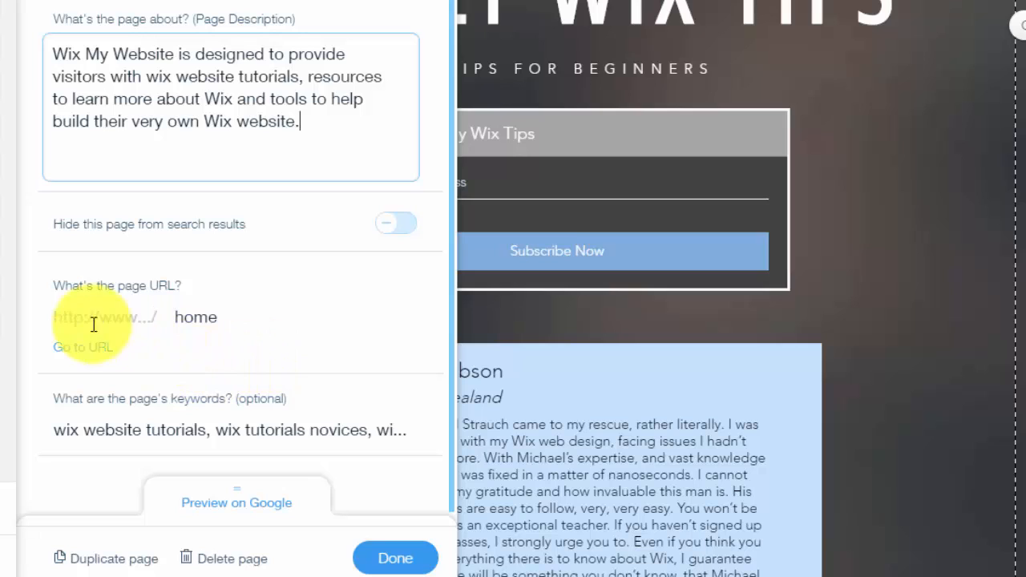
click(196, 318)
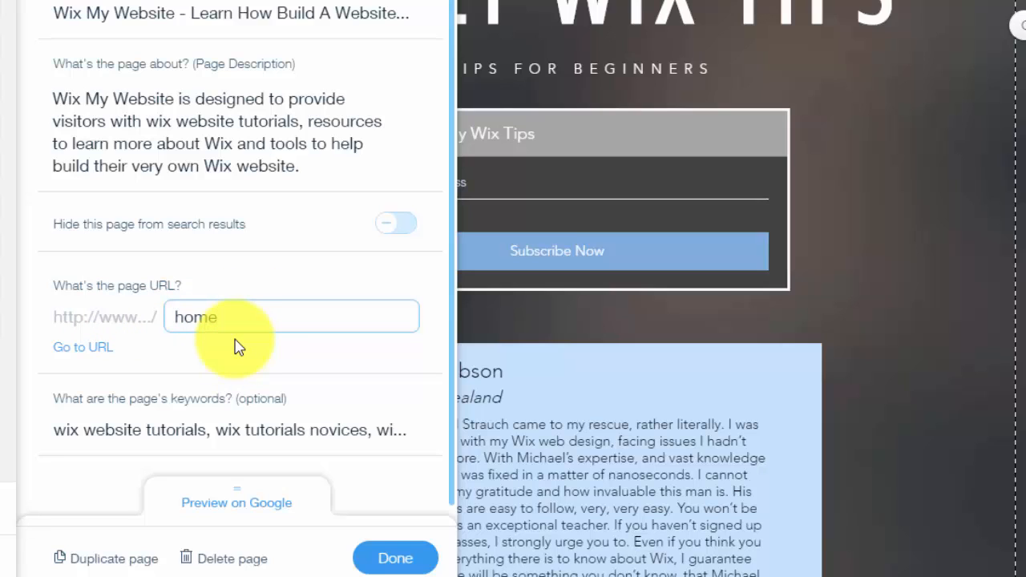
mouse_move(248, 343)
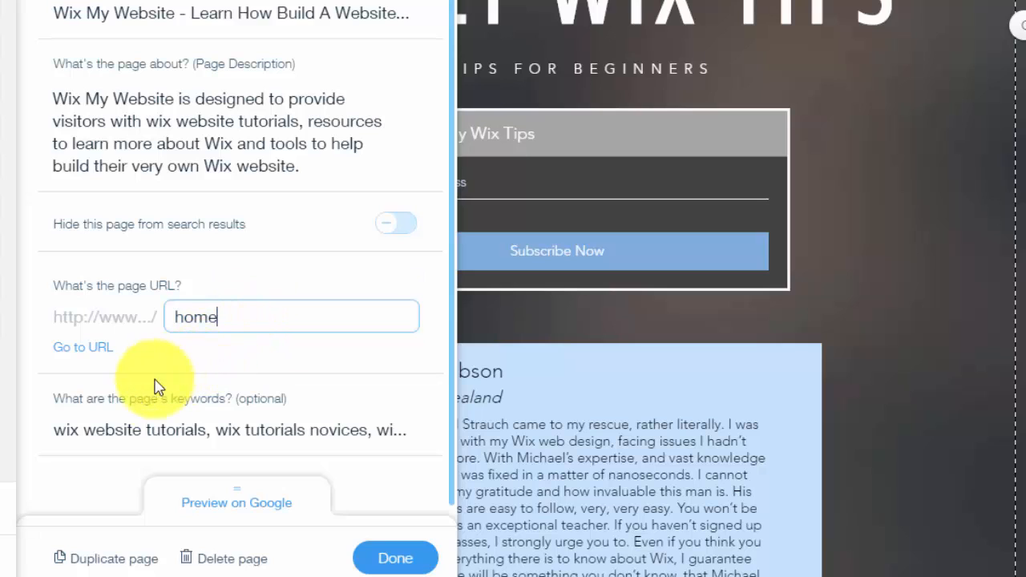
mouse_move(302, 409)
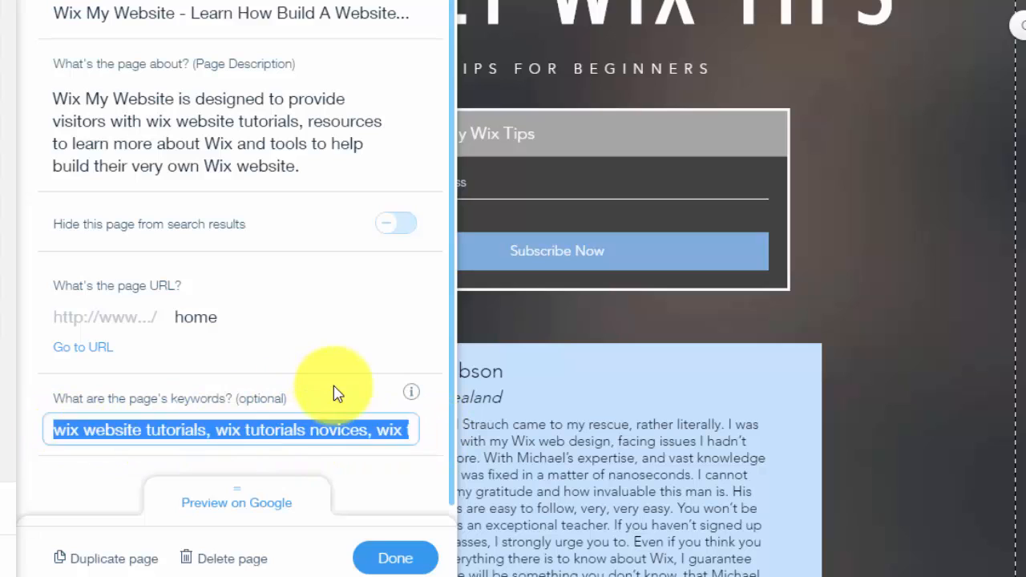
click(297, 429)
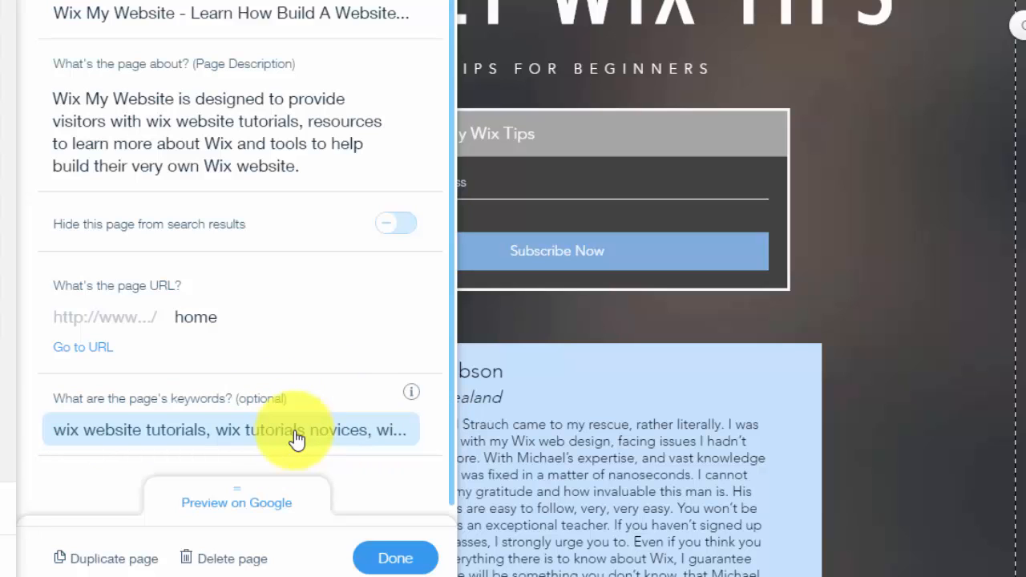
mouse_move(275, 436)
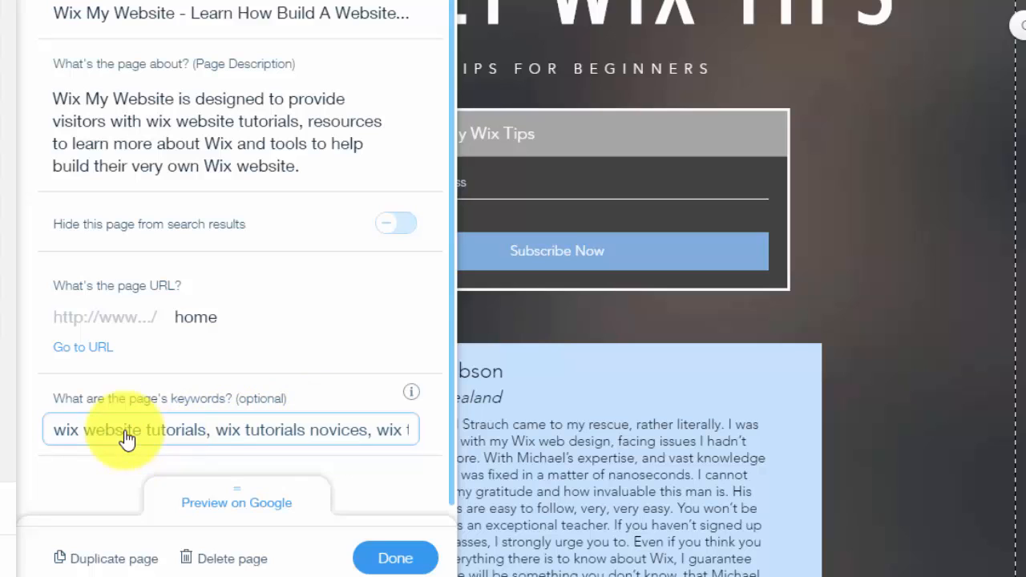
mouse_move(290, 432)
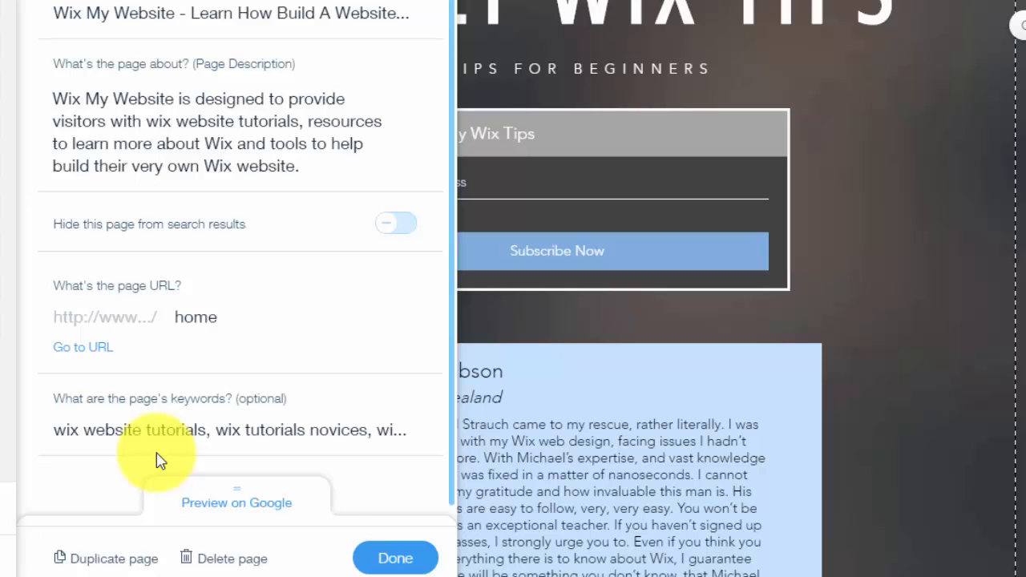
Step: Review the Google preview, finish the SEO settings and close the Pages panel
click(231, 429)
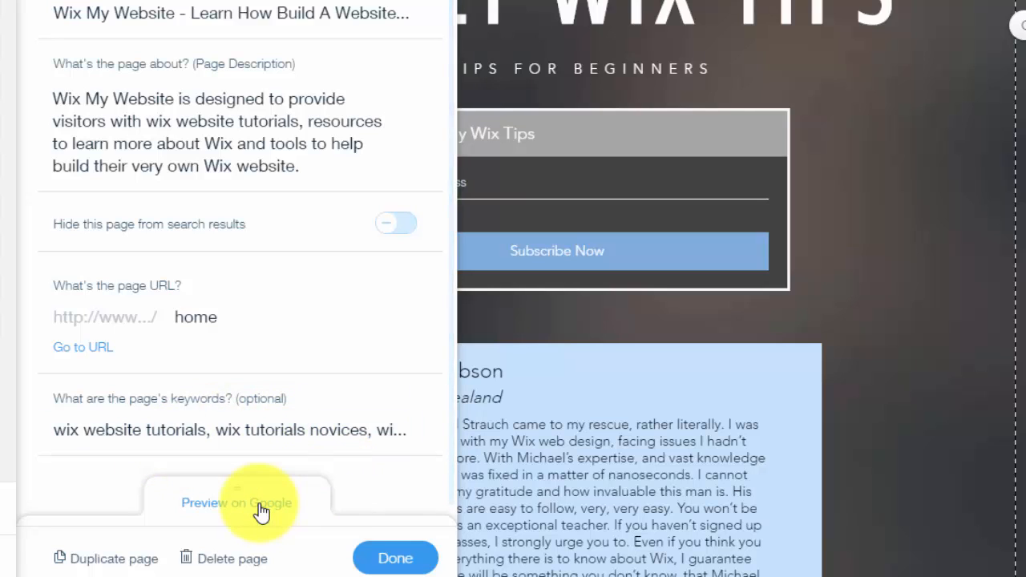
click(237, 504)
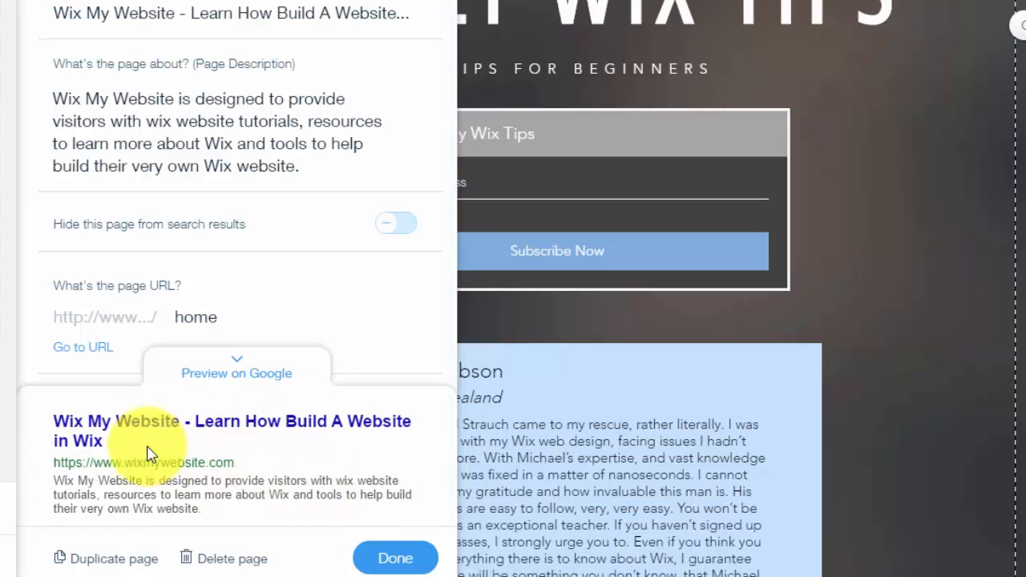
mouse_move(240, 414)
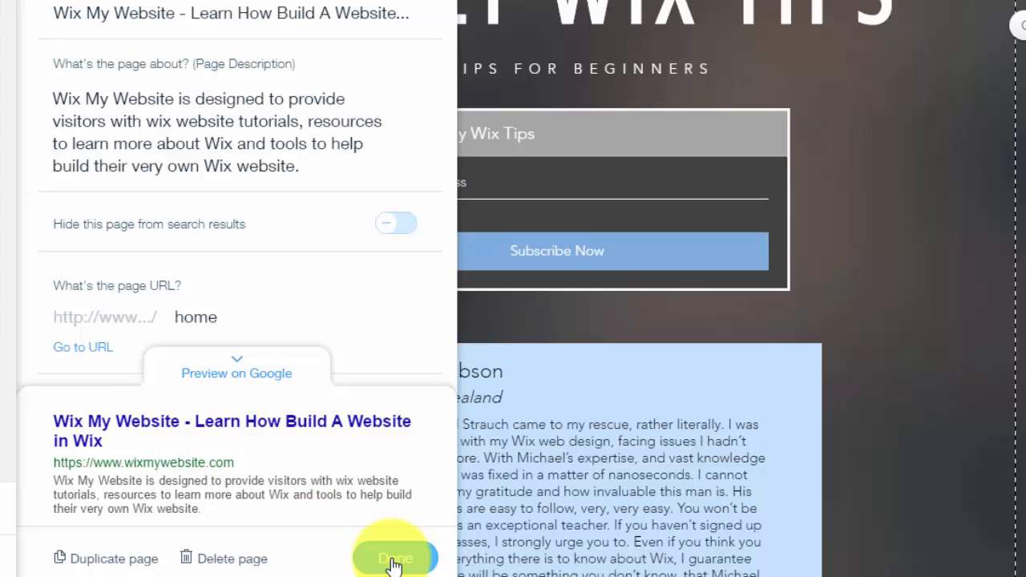
click(395, 558)
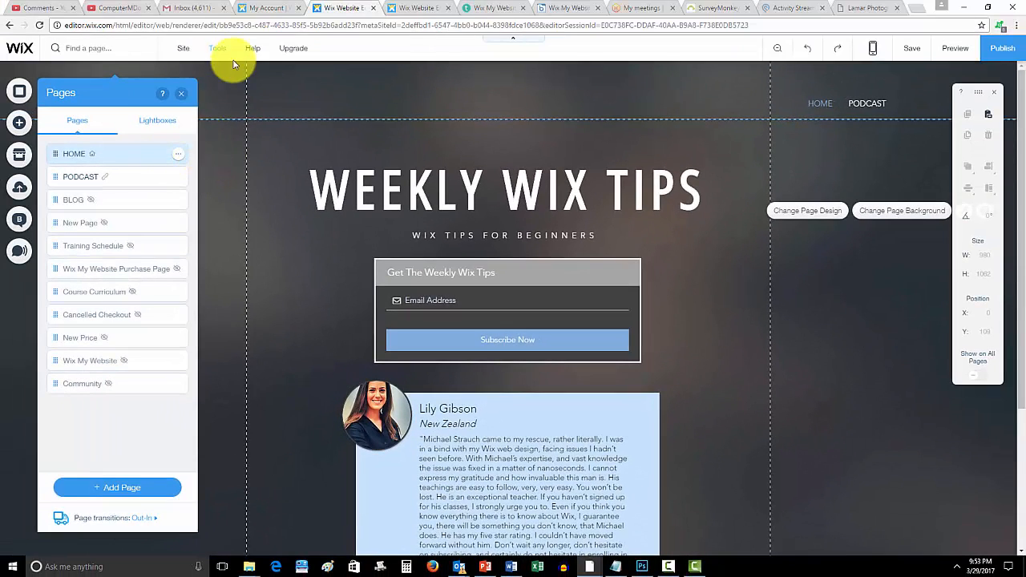
click(181, 93)
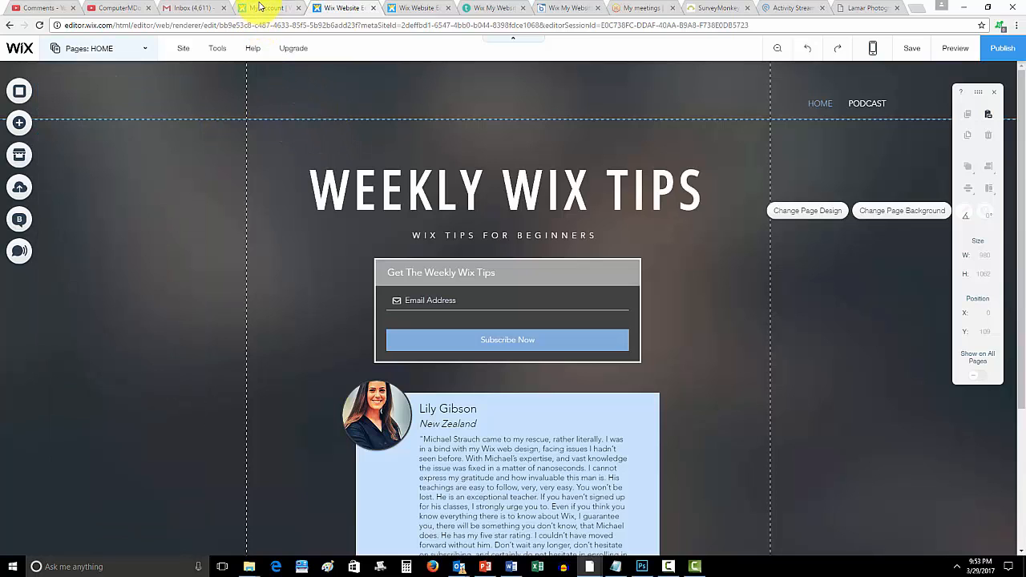
mouse_move(269, 6)
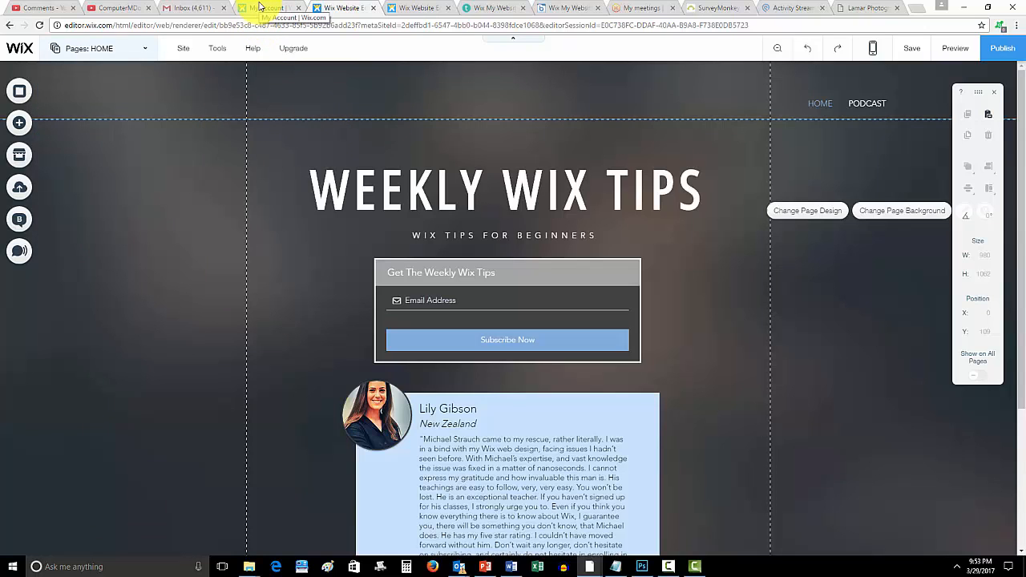
Step: From the account dashboard, launch SEO Wiz and dismiss the 'Nice Job' popup to see the plan
click(265, 6)
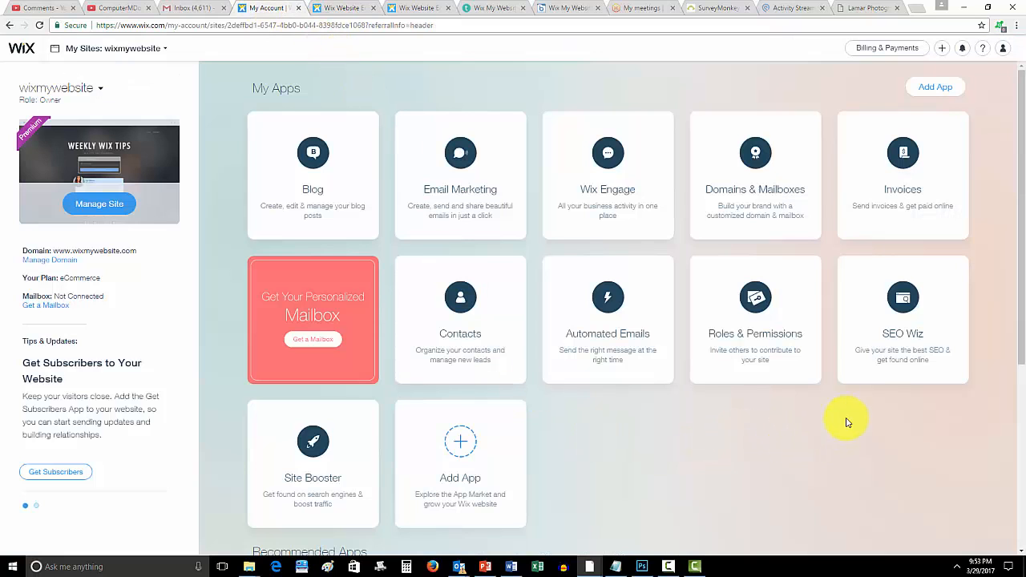
mouse_move(903, 369)
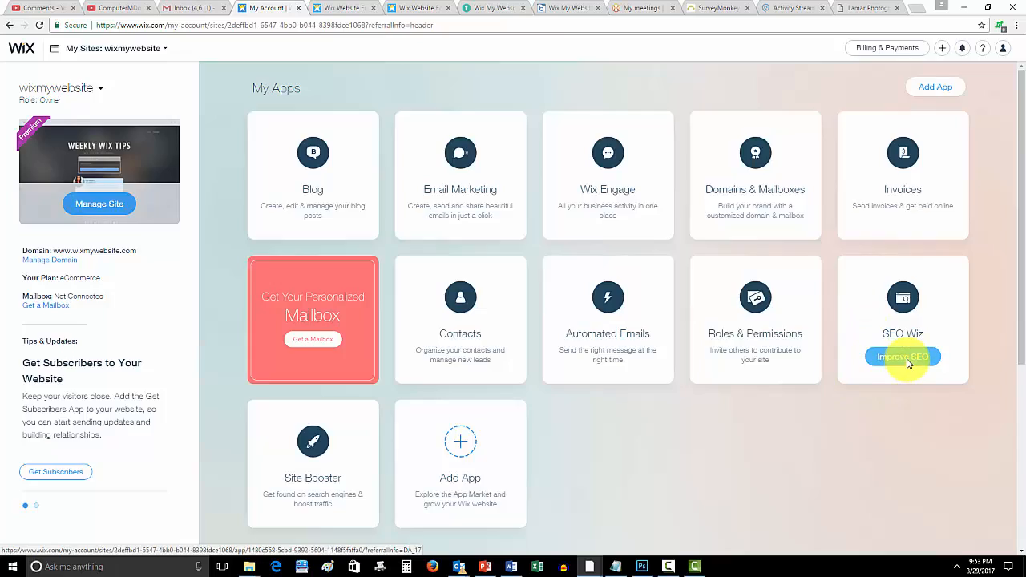
click(901, 356)
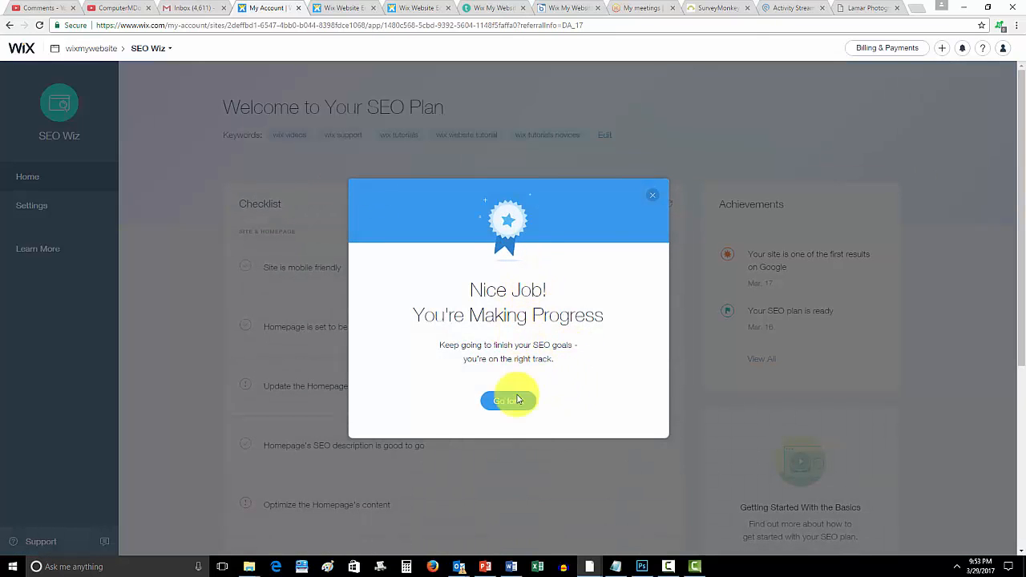
click(507, 400)
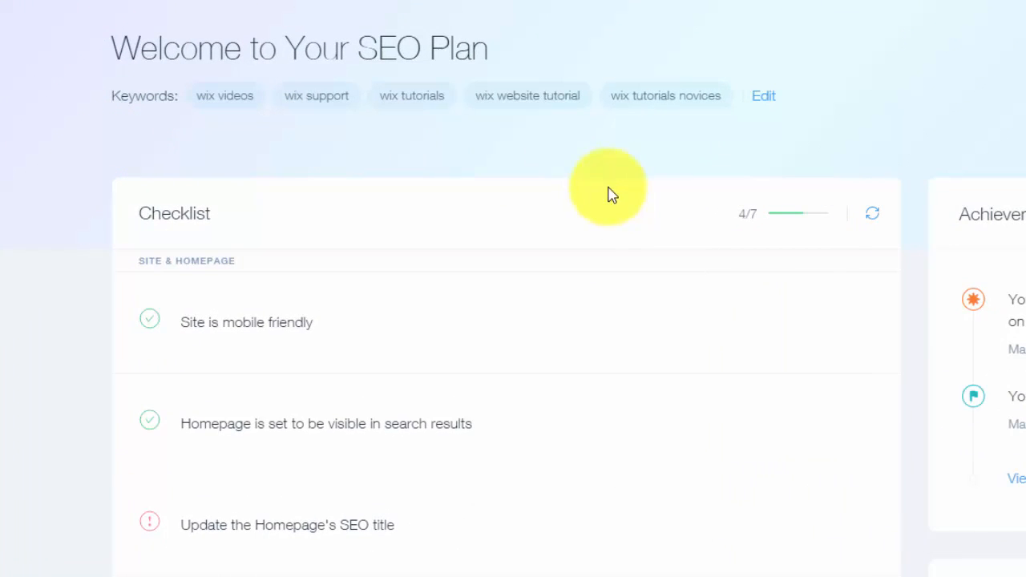
mouse_move(770, 153)
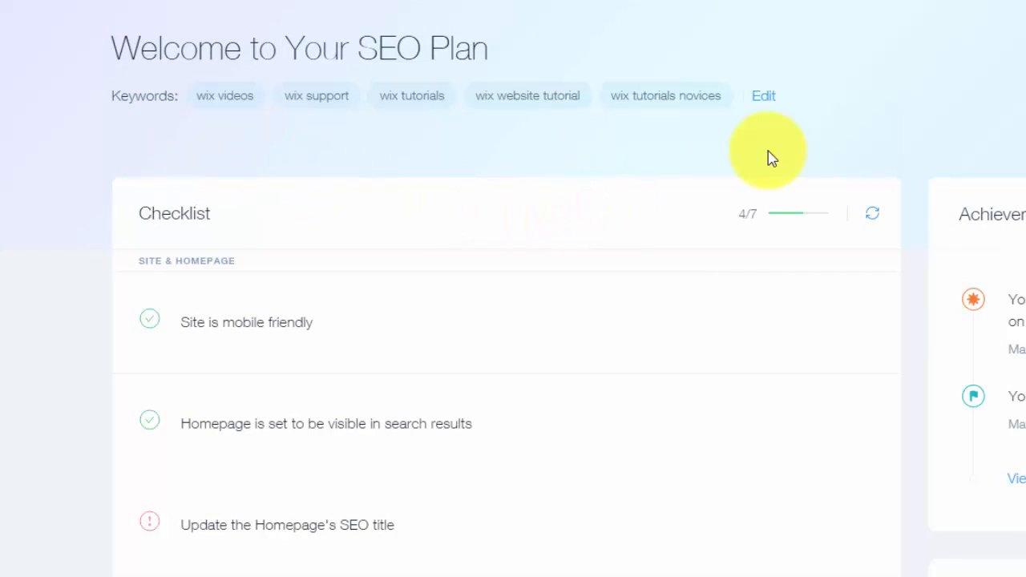
mouse_move(122, 103)
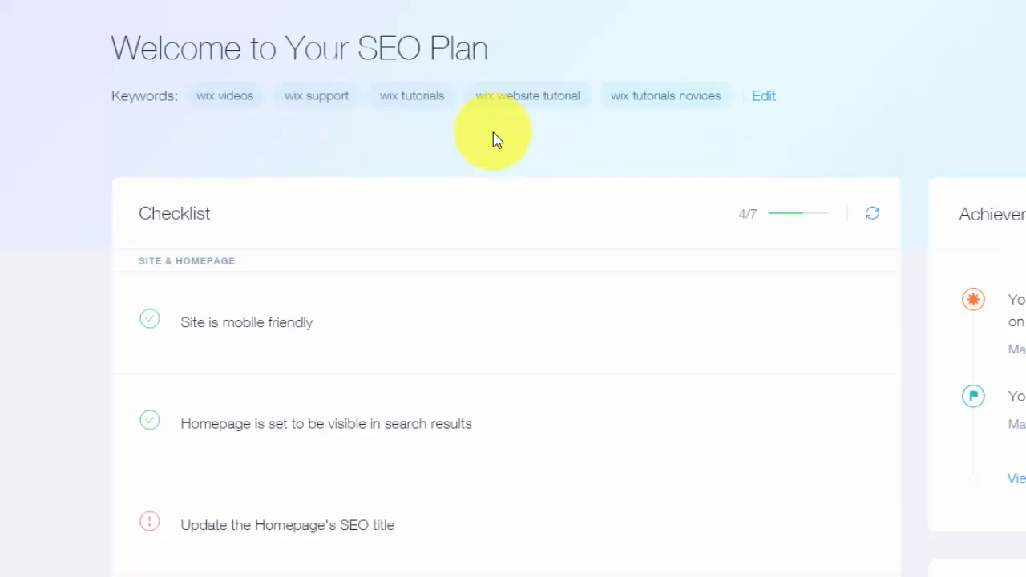
mouse_move(202, 112)
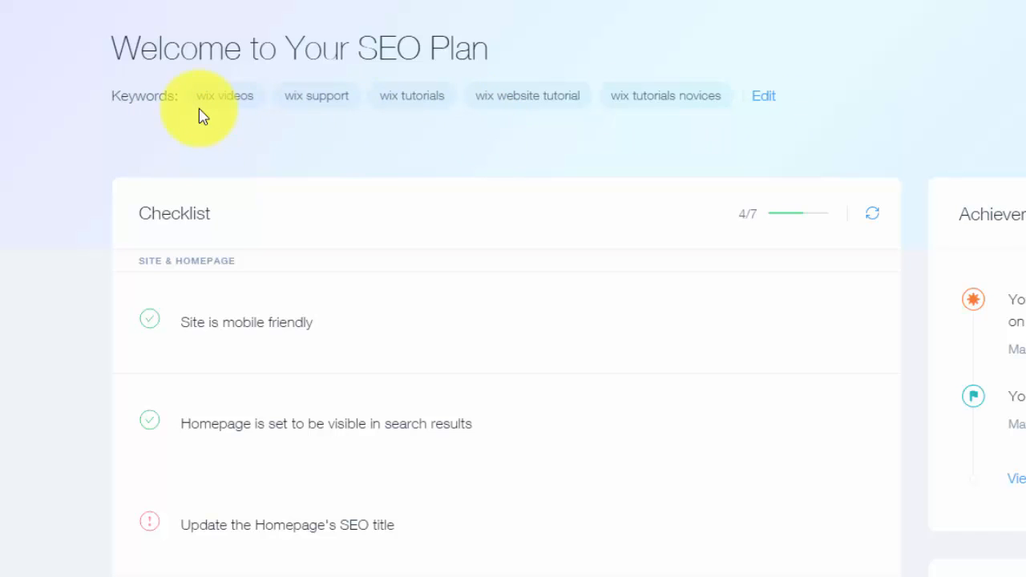
mouse_move(292, 106)
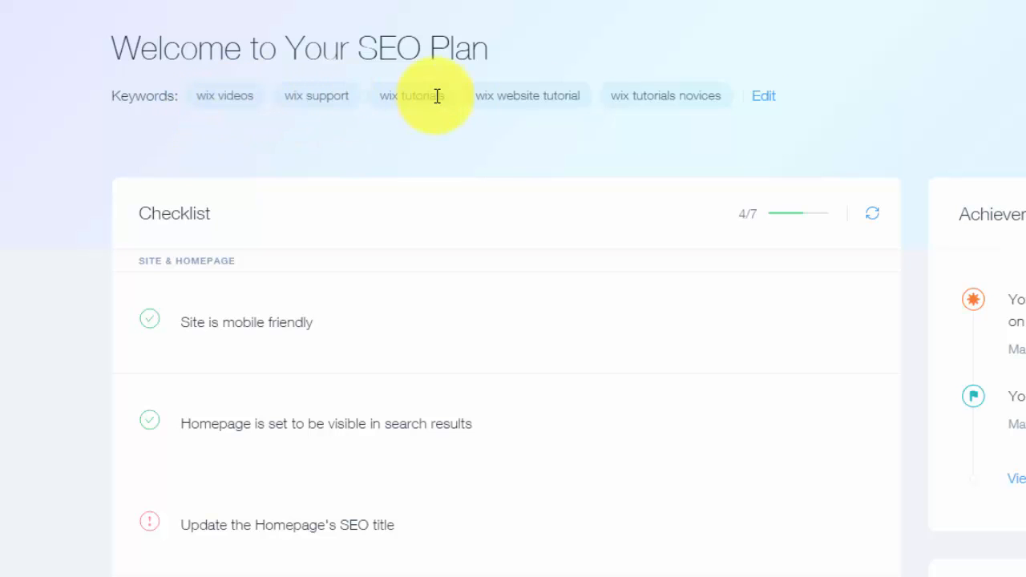
mouse_move(535, 125)
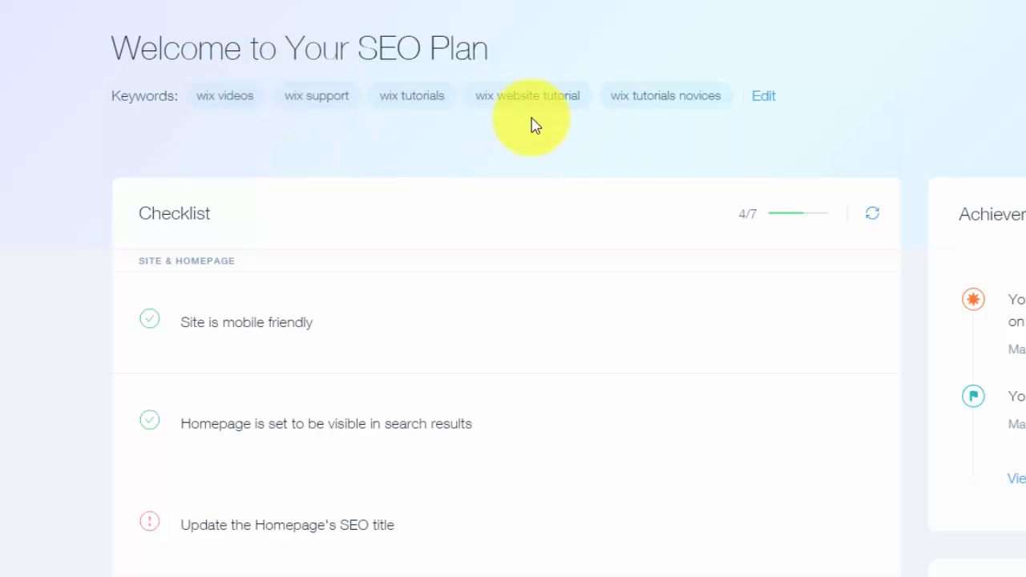
mouse_move(265, 99)
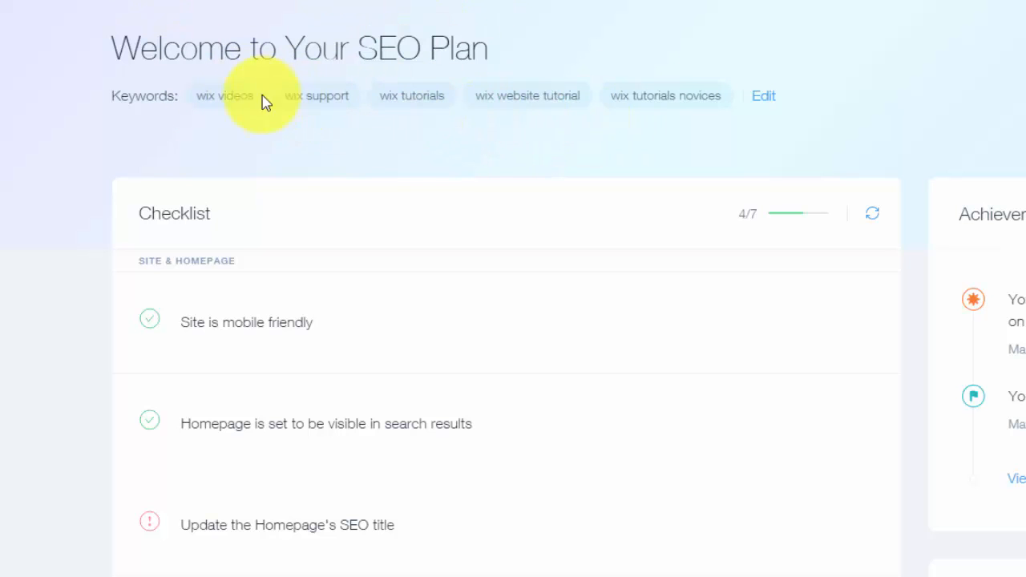
mouse_move(324, 86)
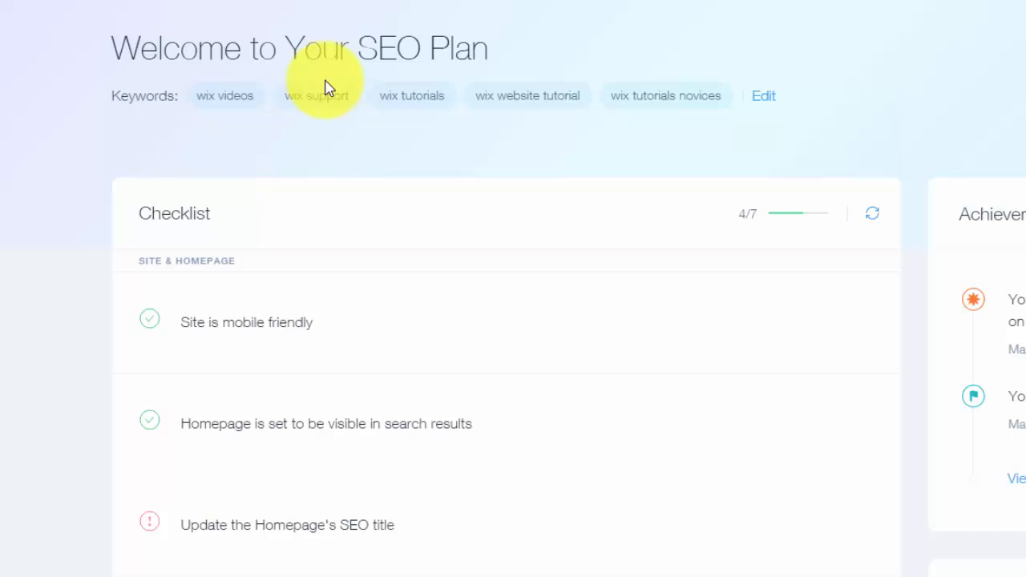
mouse_move(665, 95)
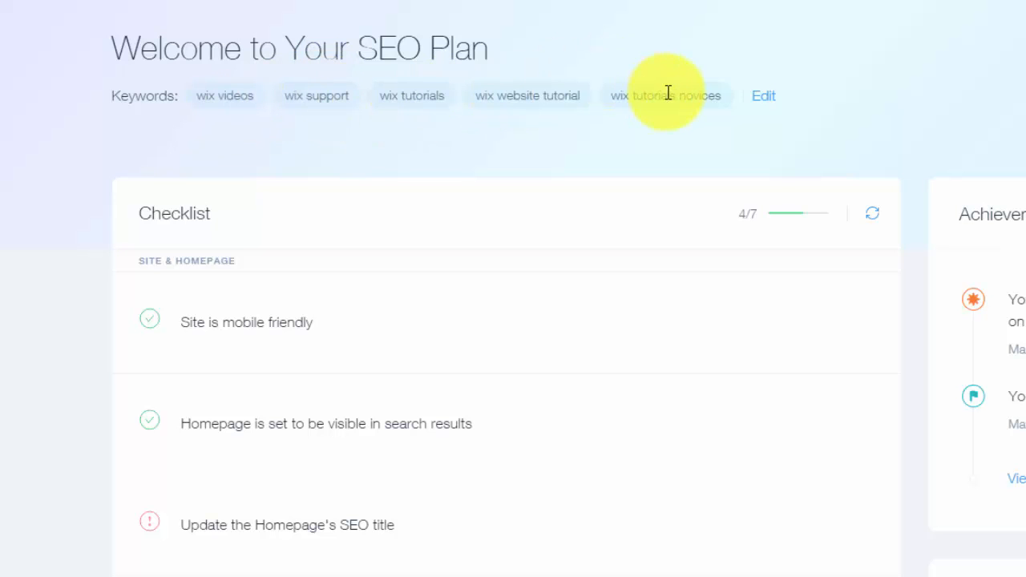
mouse_move(224, 96)
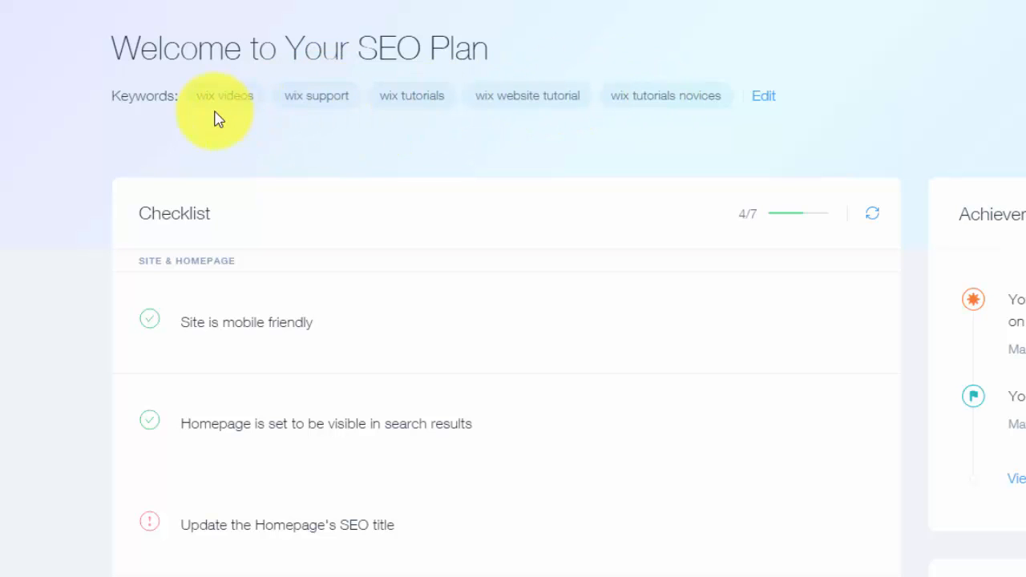
mouse_move(377, 112)
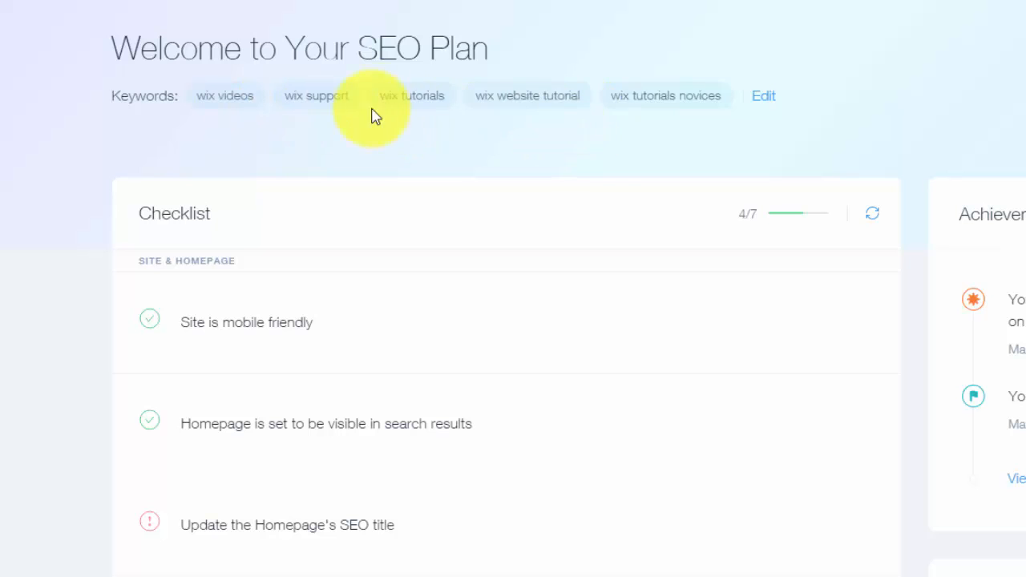
mouse_move(410, 152)
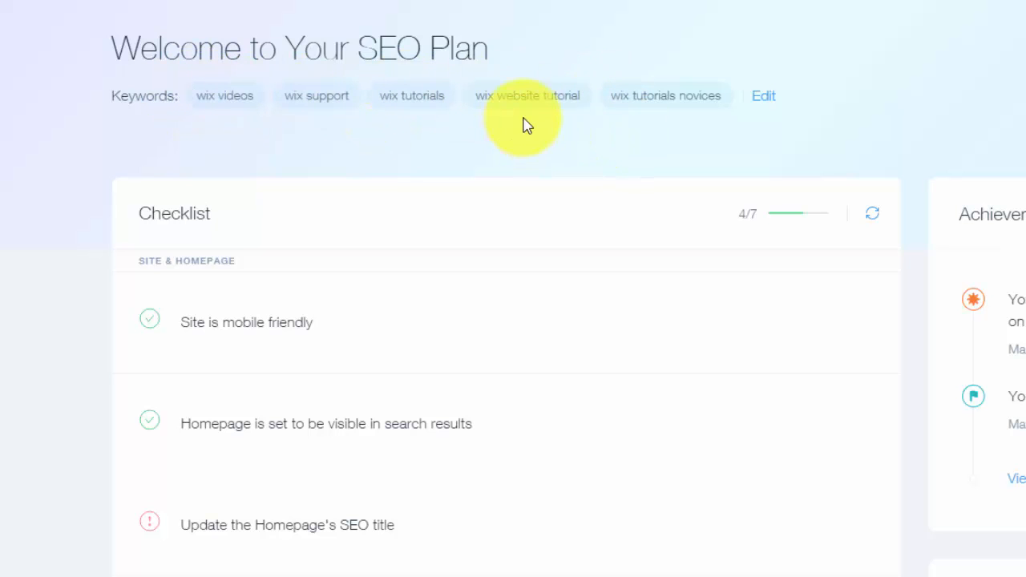
mouse_move(581, 118)
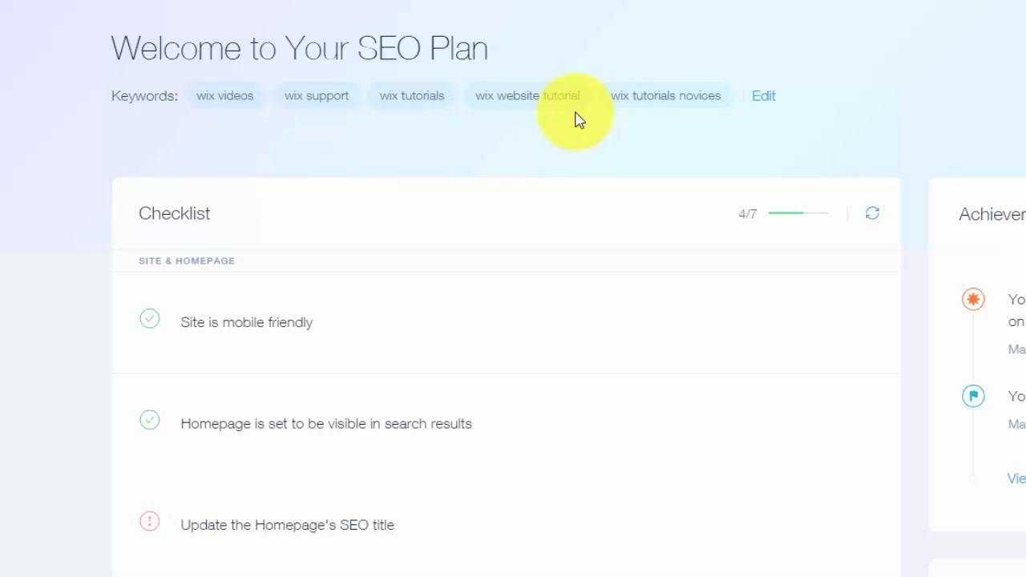
scroll(down, 3)
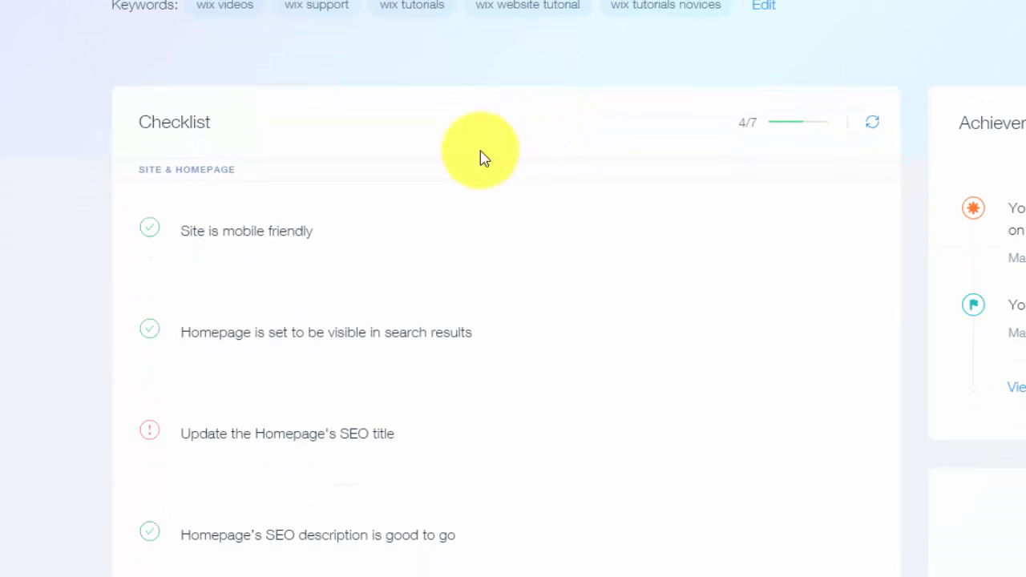
mouse_move(199, 249)
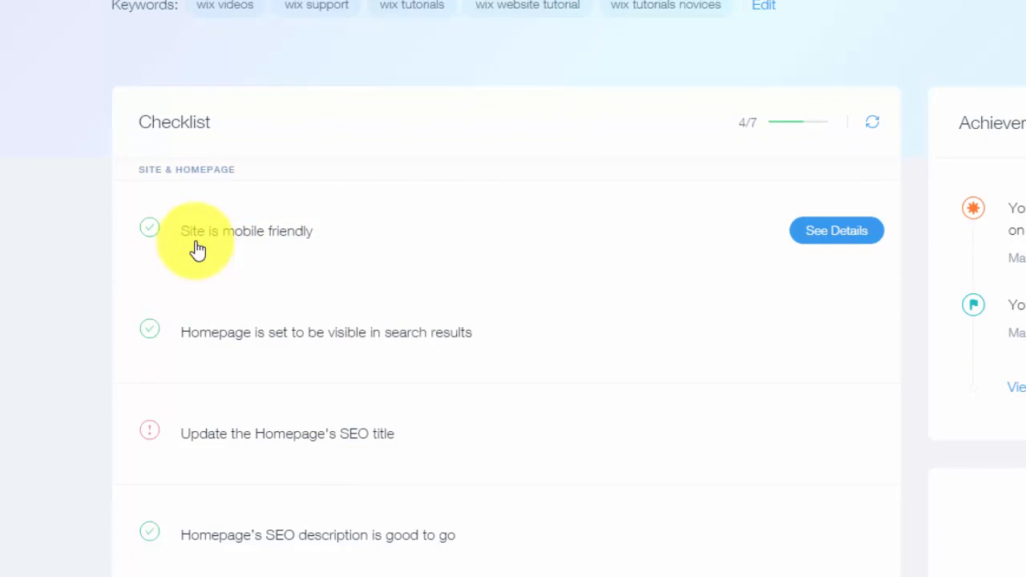
mouse_move(350, 269)
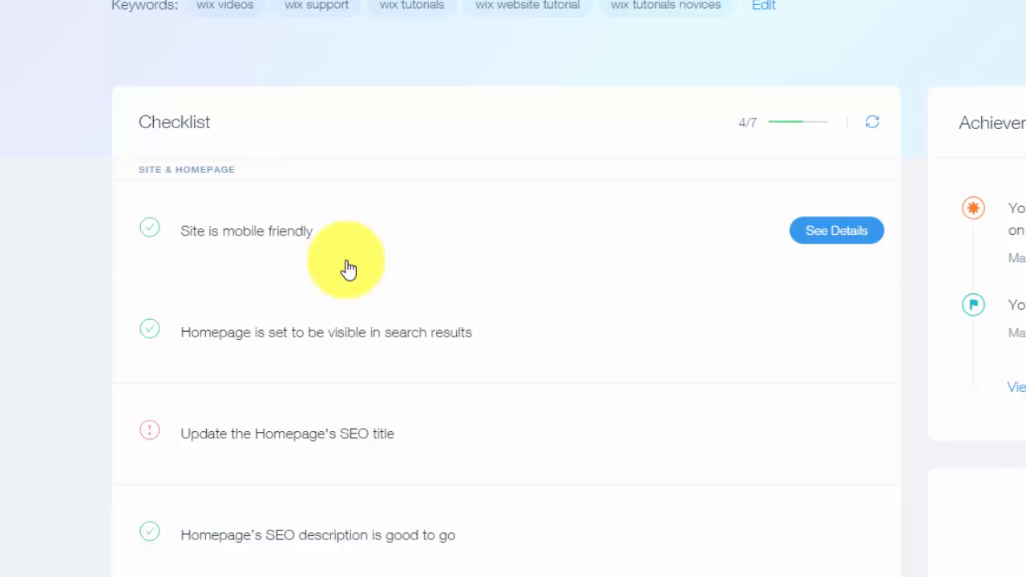
mouse_move(265, 254)
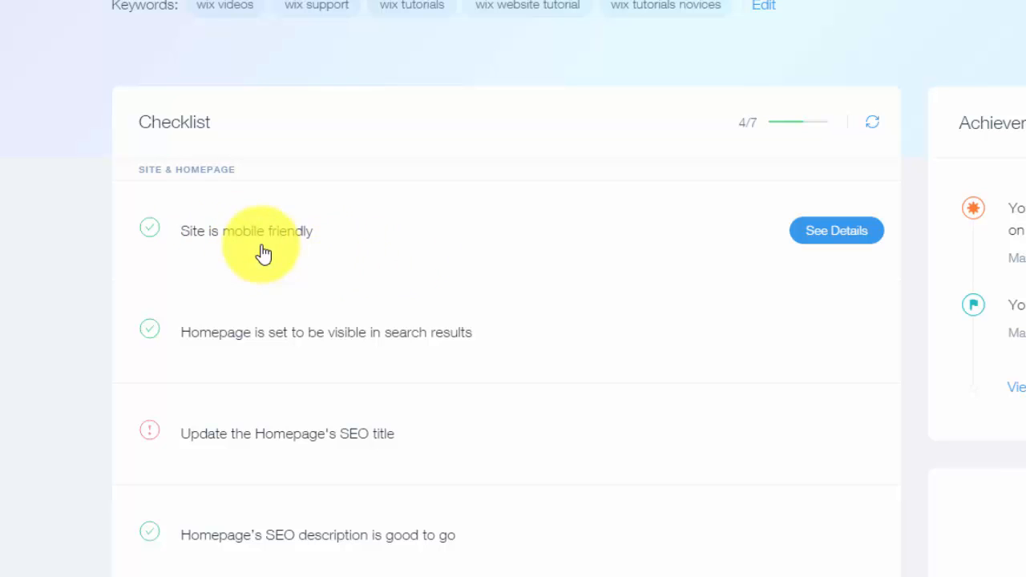
mouse_move(225, 241)
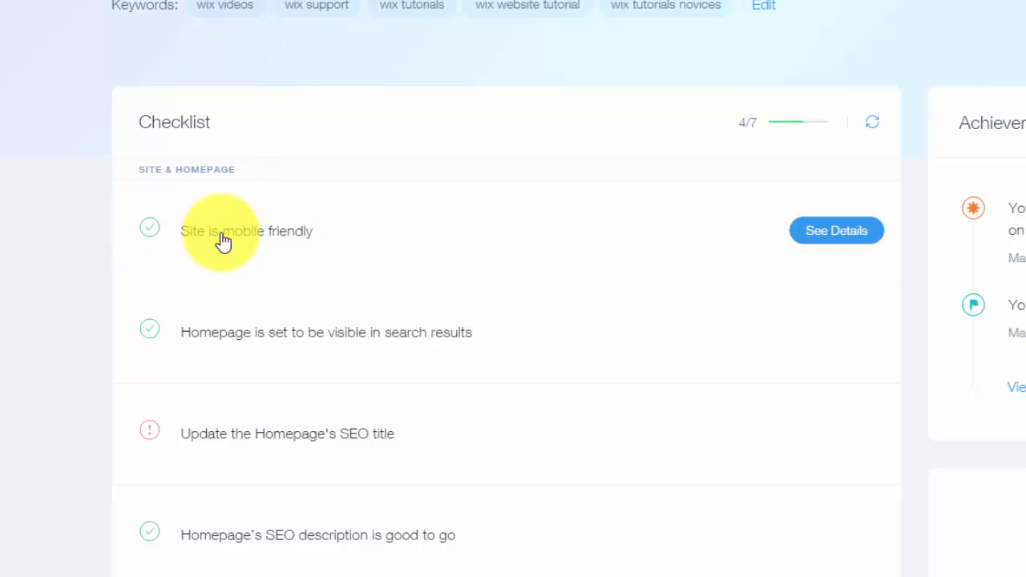
Step: Scroll to the checklist's Site & Homepage section
scroll(down, 3)
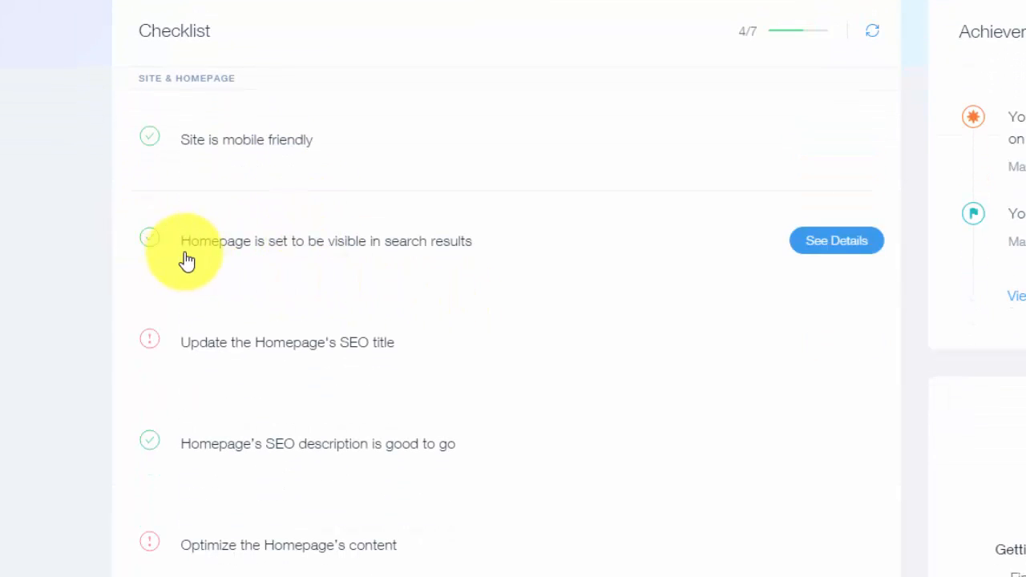
mouse_move(359, 260)
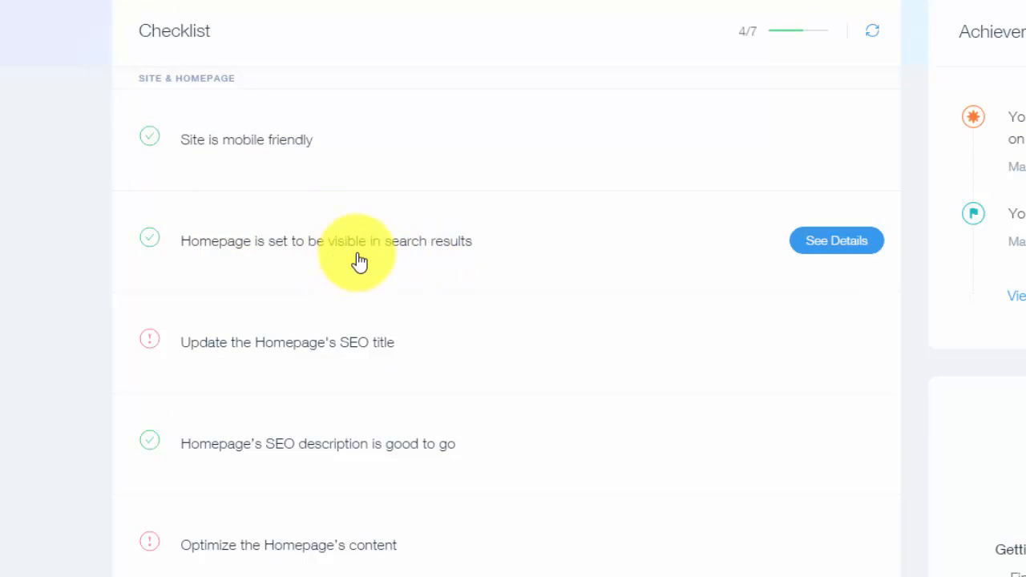
mouse_move(45, 223)
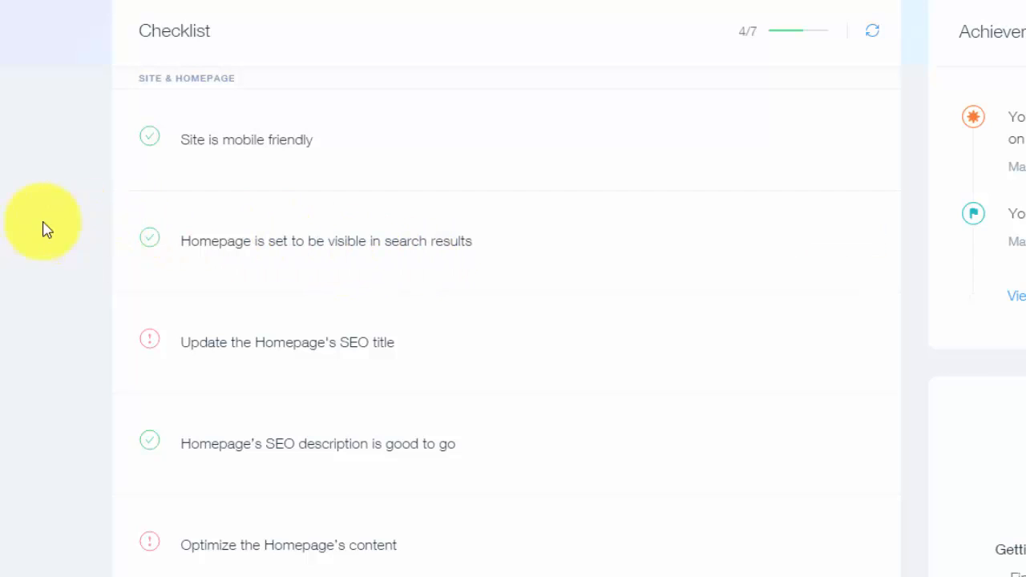
mouse_move(201, 244)
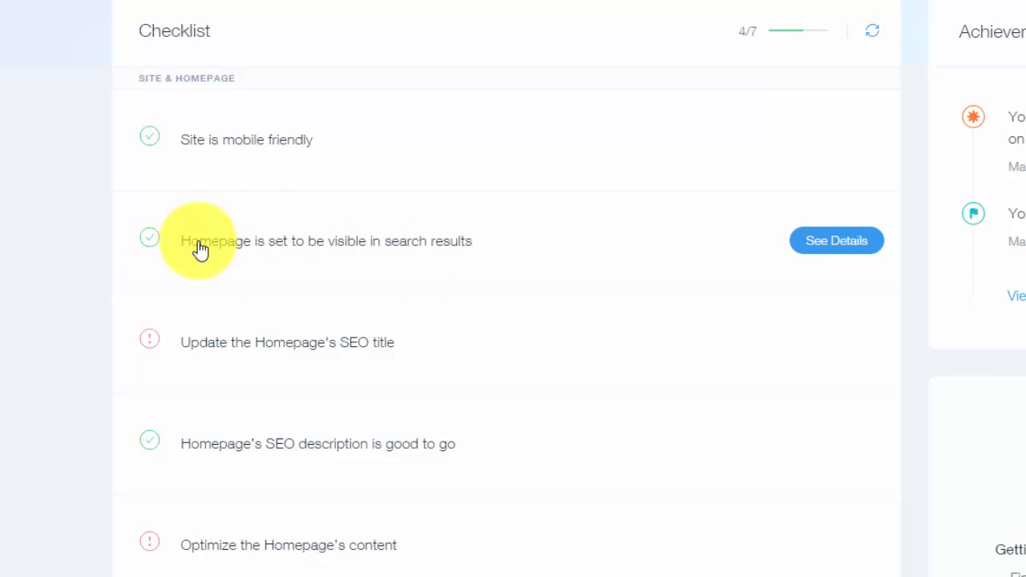
mouse_move(33, 244)
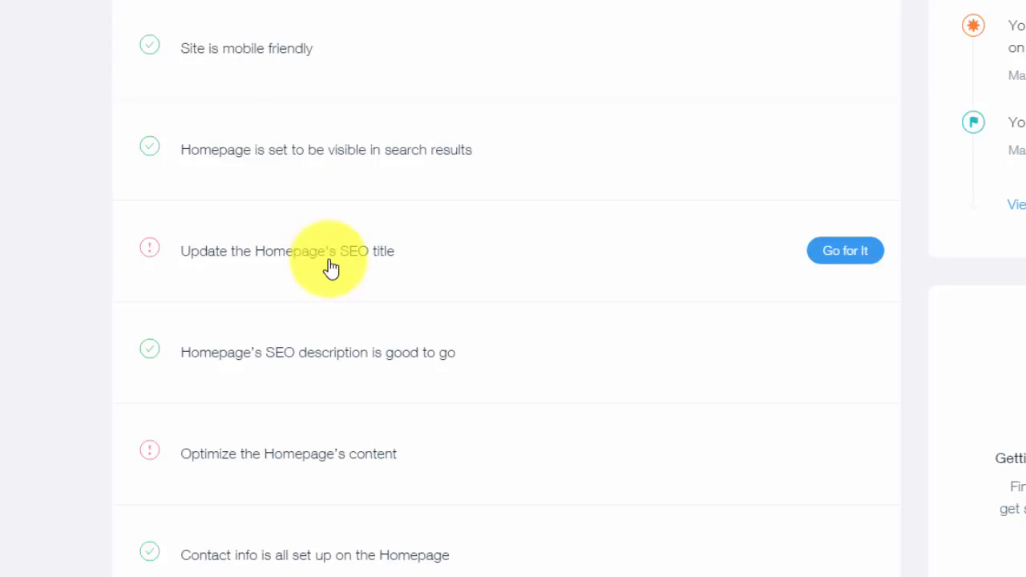
Step: Expand 'Update the Homepage's SEO title' and read its requirements, including unmet 'Include your location'
click(287, 250)
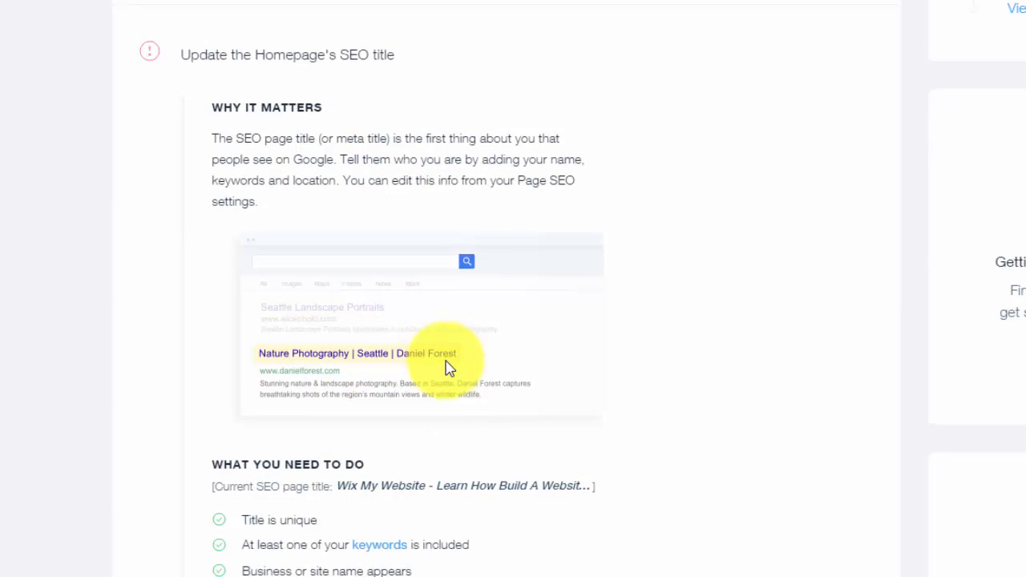
scroll(down, 3)
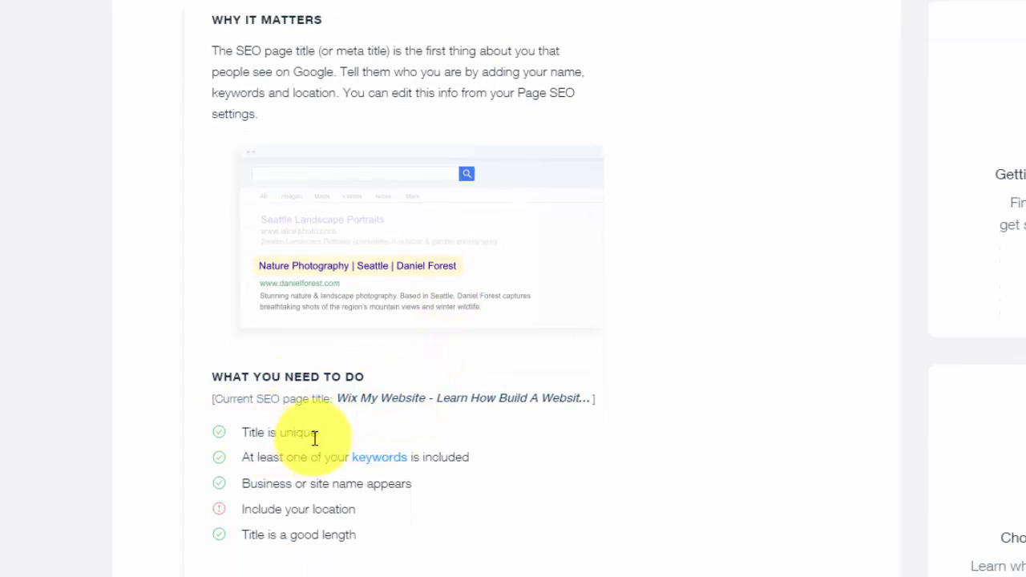
mouse_move(522, 489)
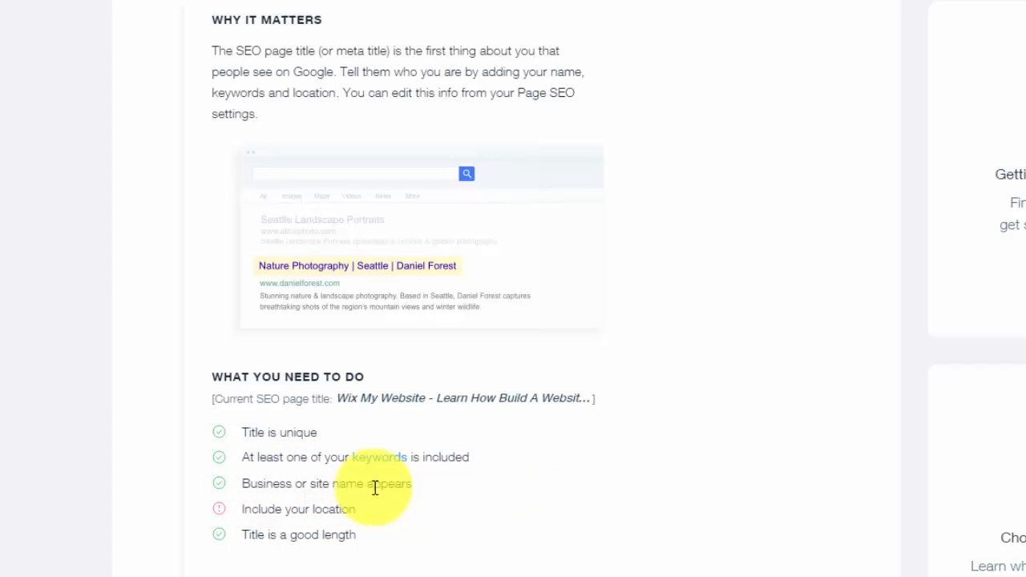
mouse_move(291, 523)
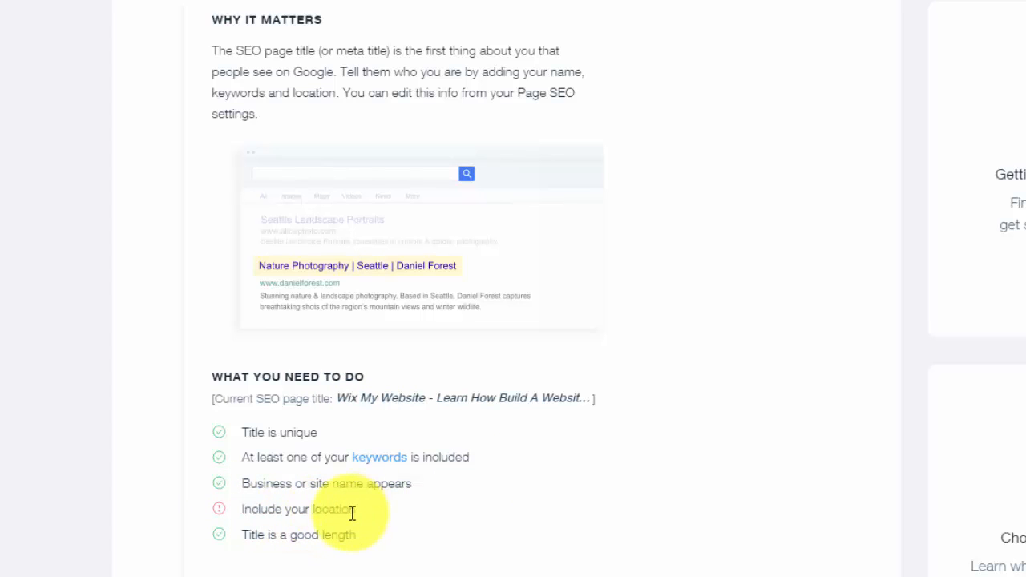
mouse_move(416, 538)
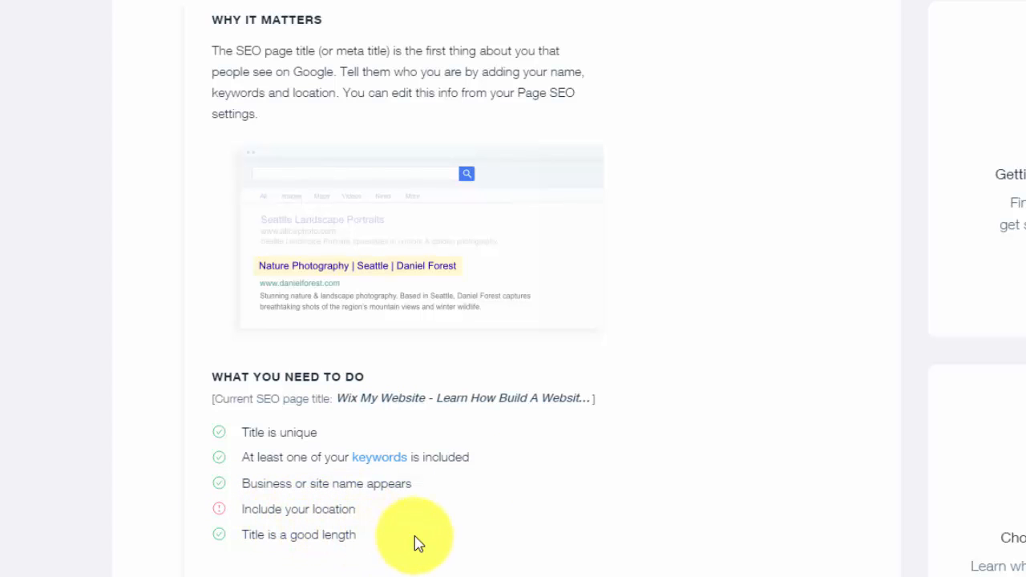
mouse_move(505, 533)
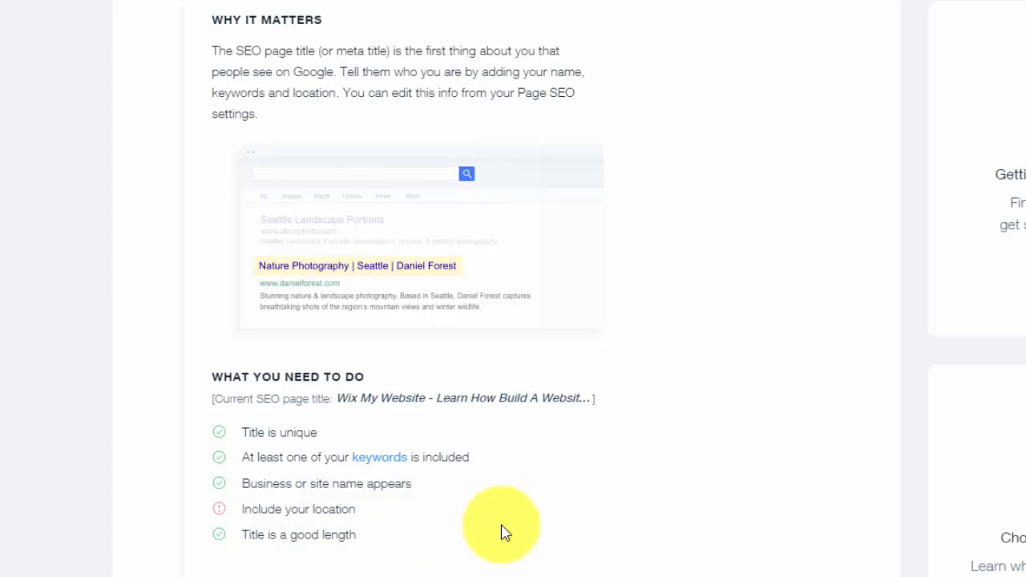
mouse_move(247, 542)
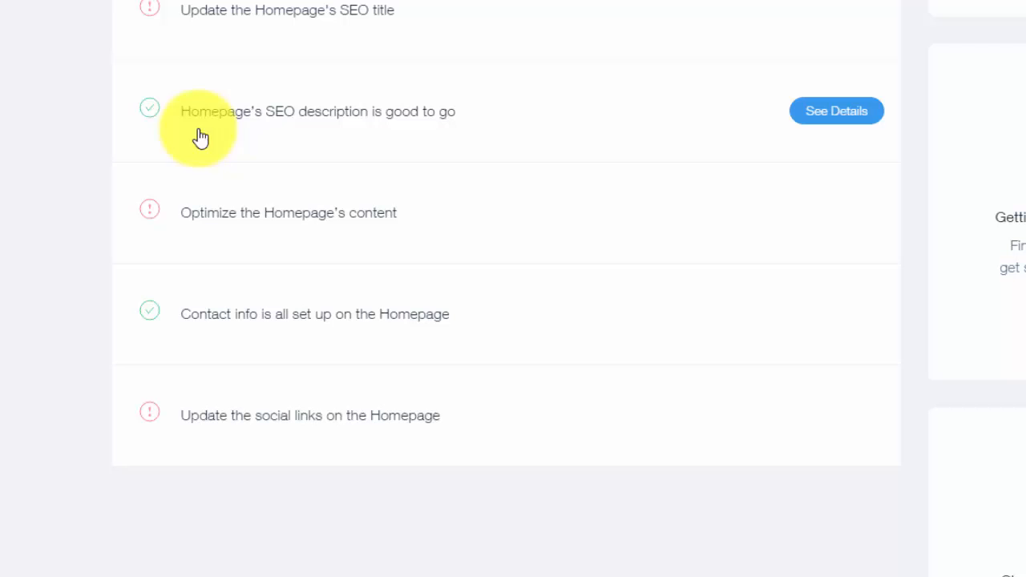
mouse_move(456, 125)
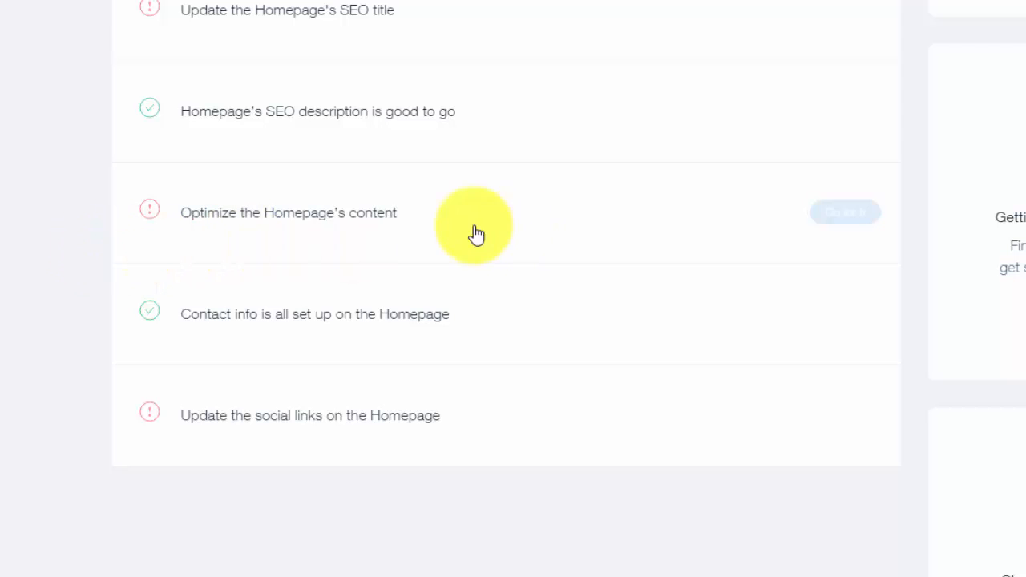
mouse_move(33, 196)
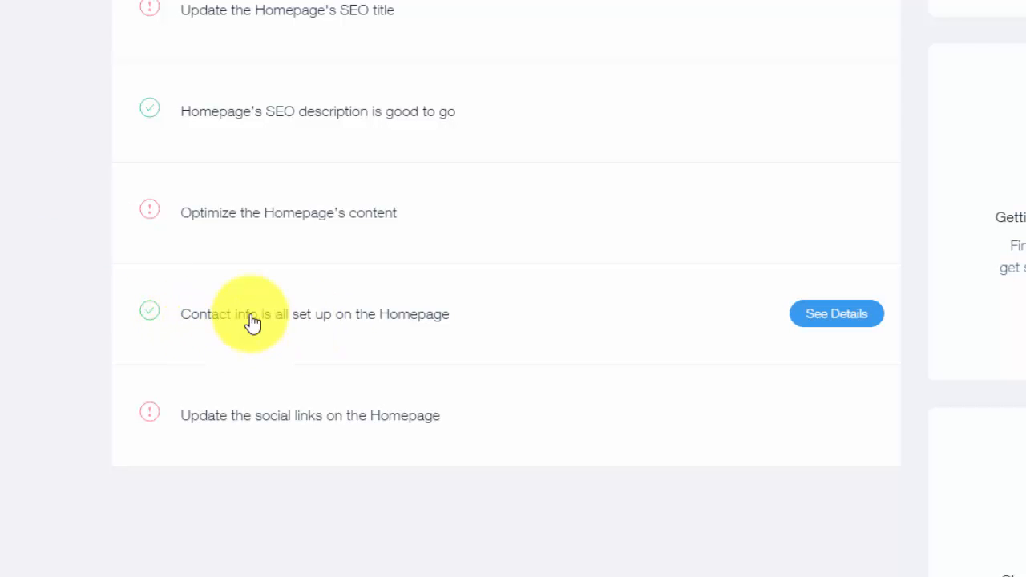
mouse_move(421, 315)
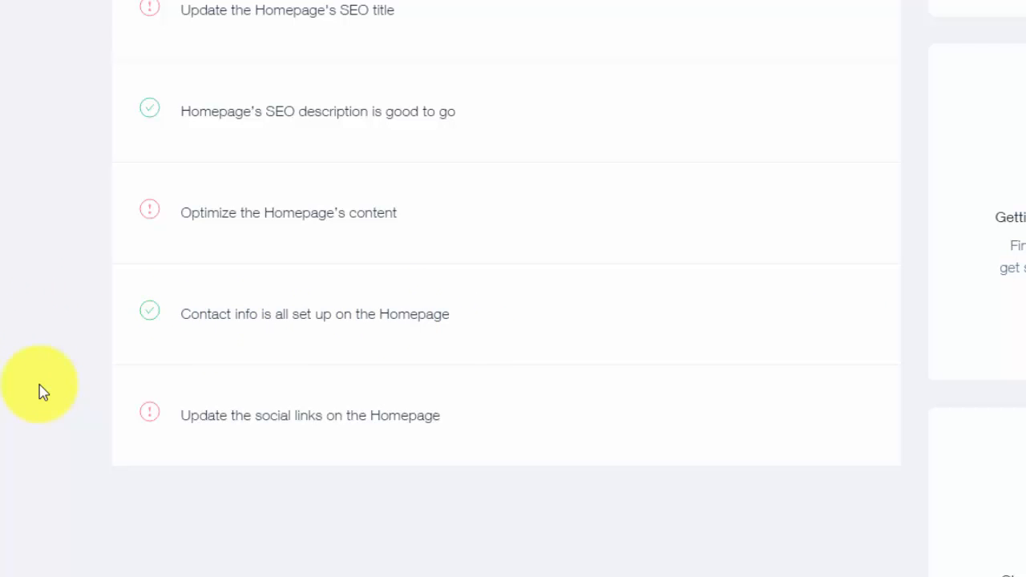
mouse_move(29, 356)
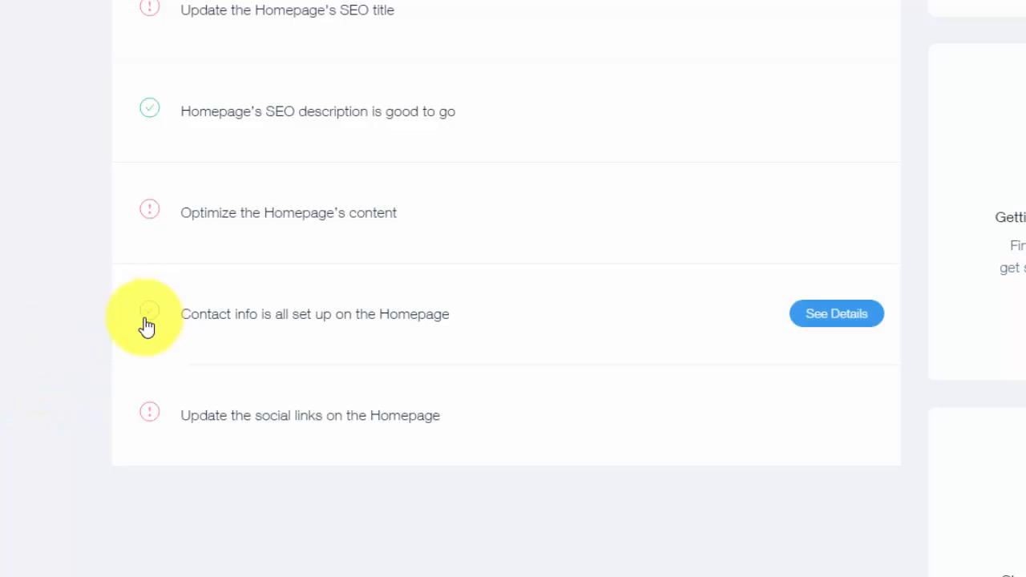
click(149, 313)
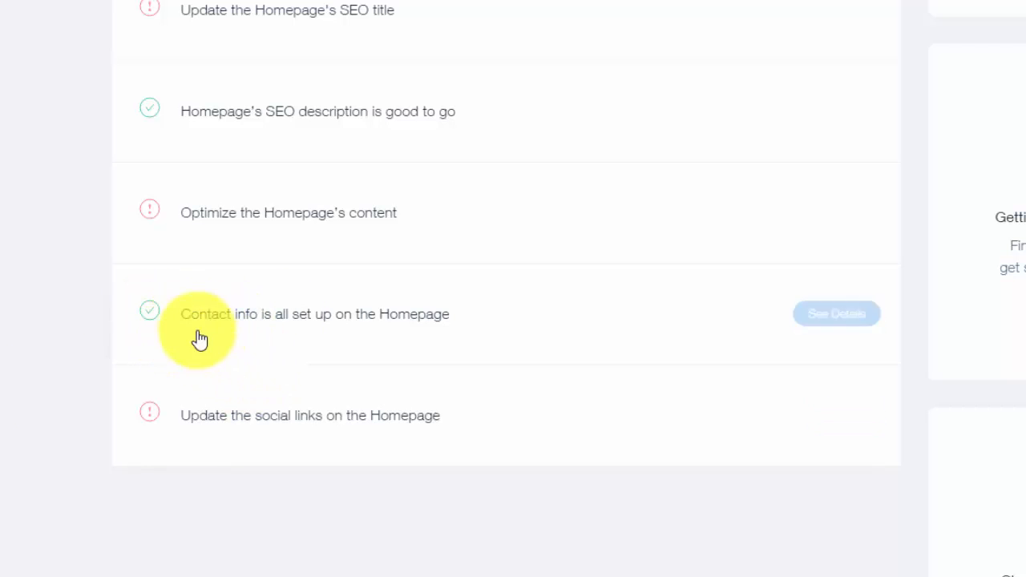
mouse_move(560, 351)
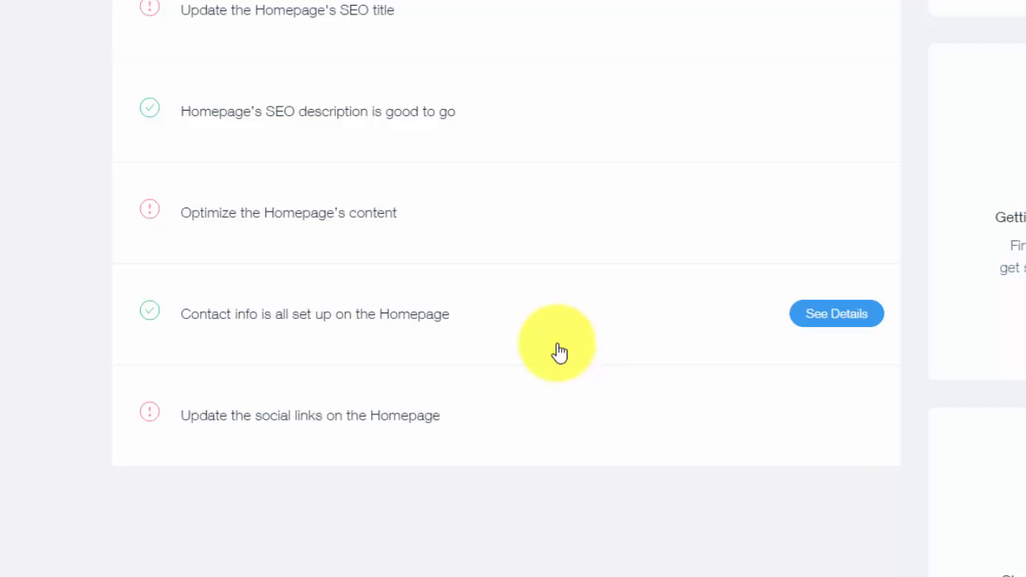
mouse_move(452, 404)
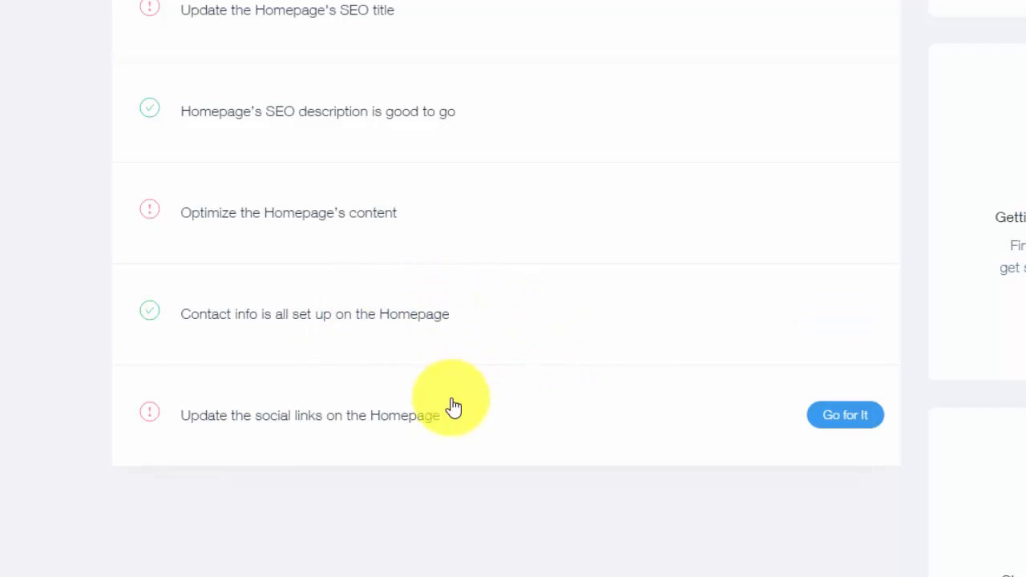
mouse_move(415, 473)
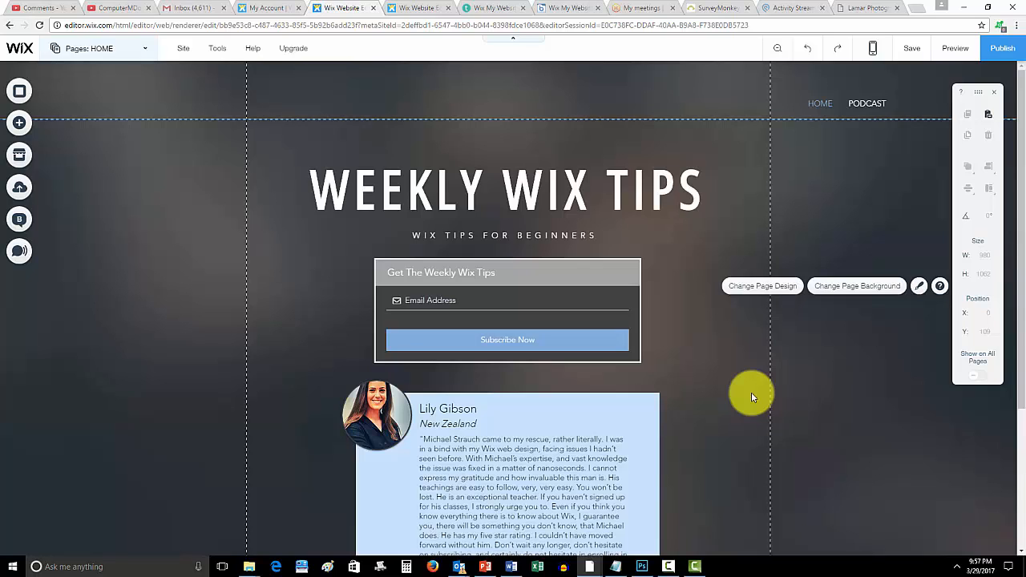
mouse_move(754, 395)
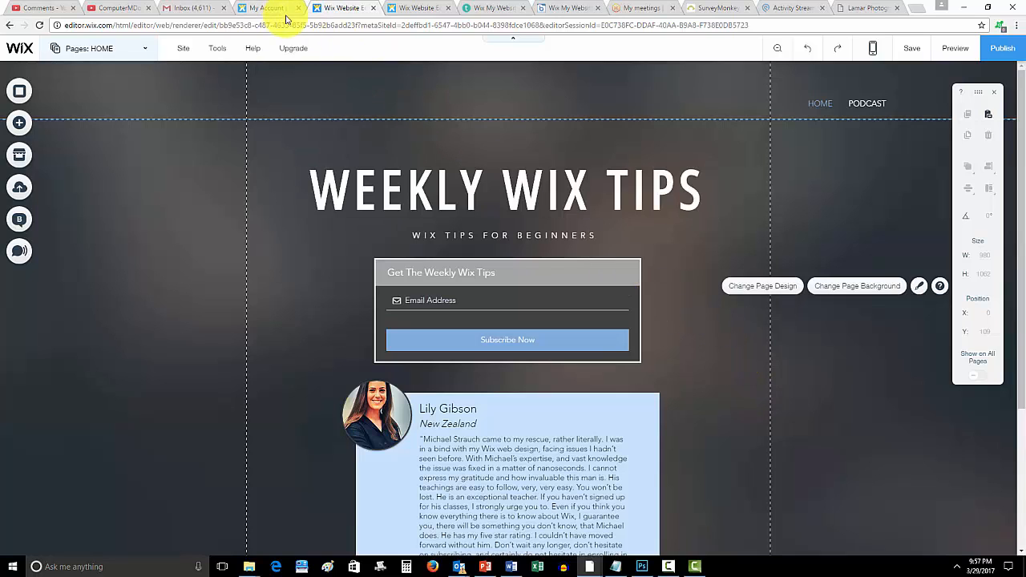
click(98, 48)
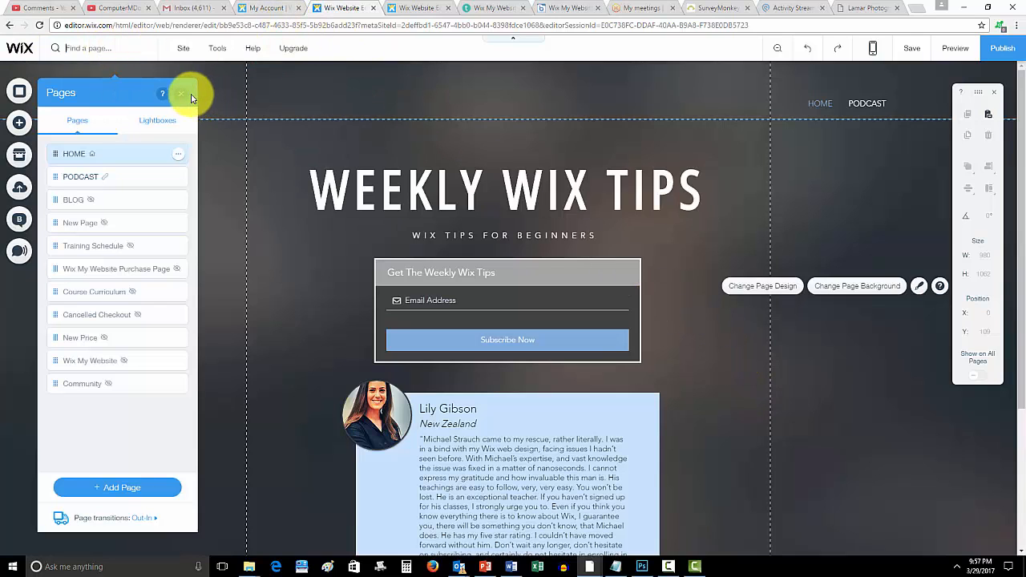
click(181, 93)
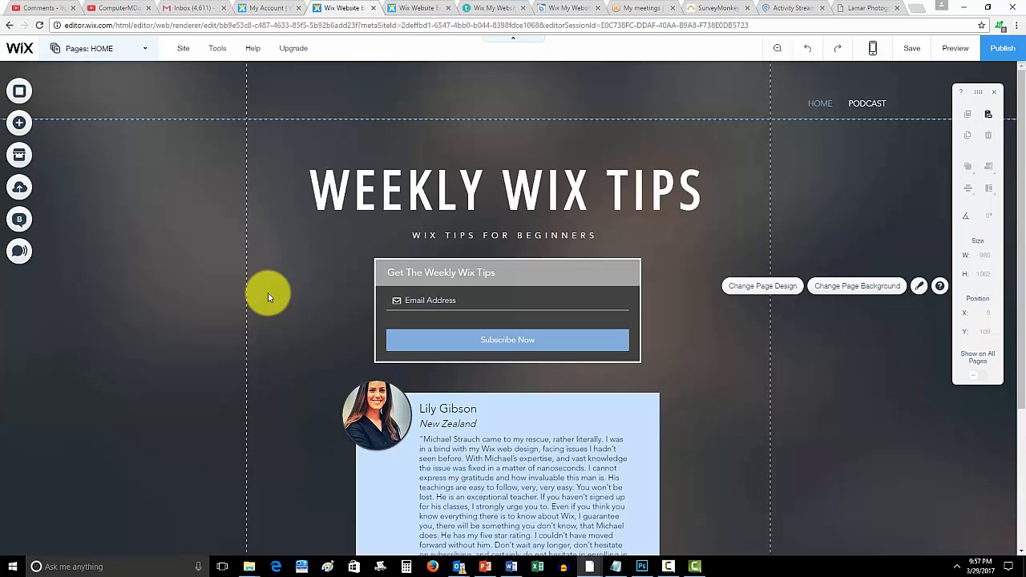
mouse_move(697, 263)
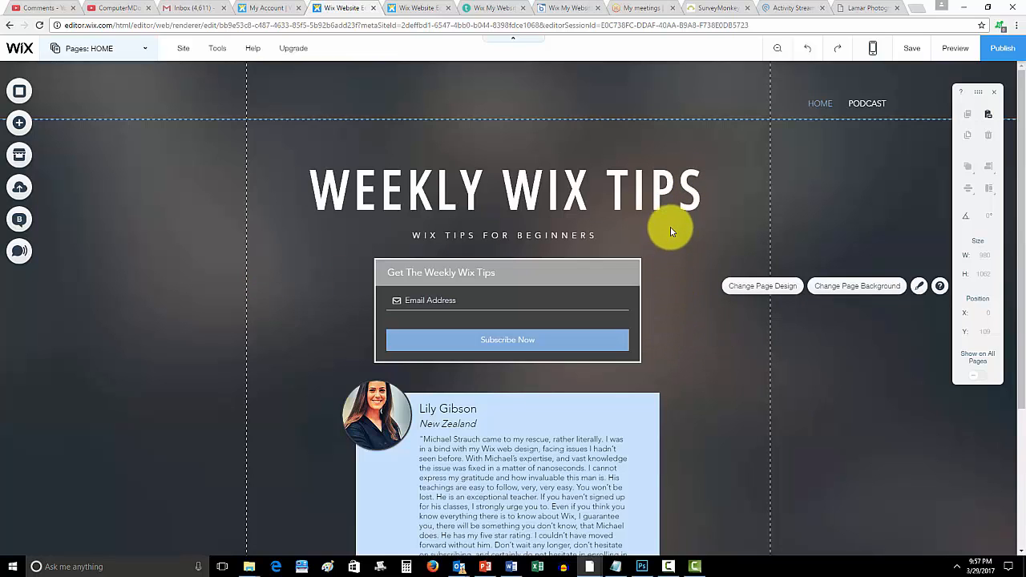
mouse_move(703, 288)
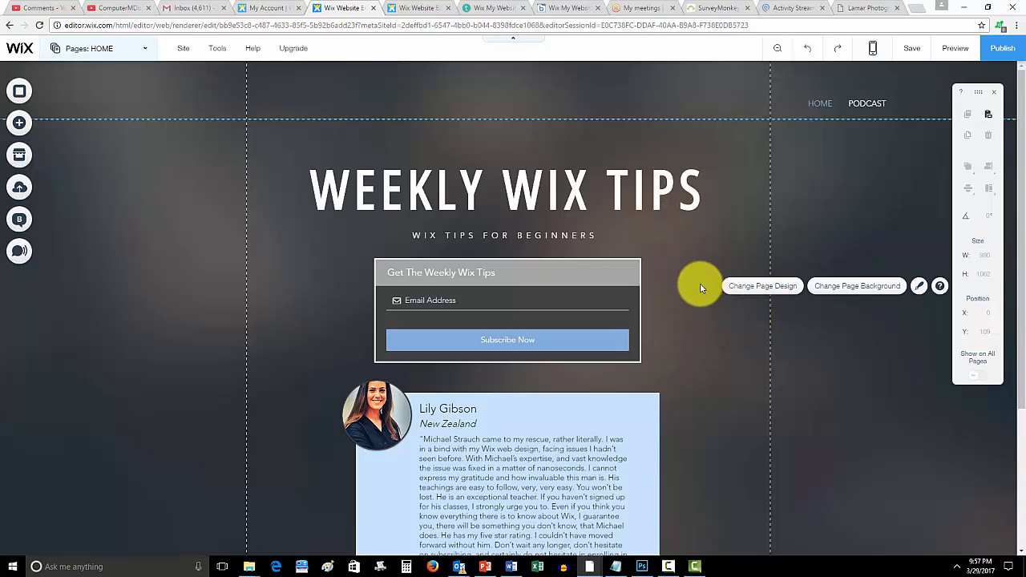
mouse_move(696, 308)
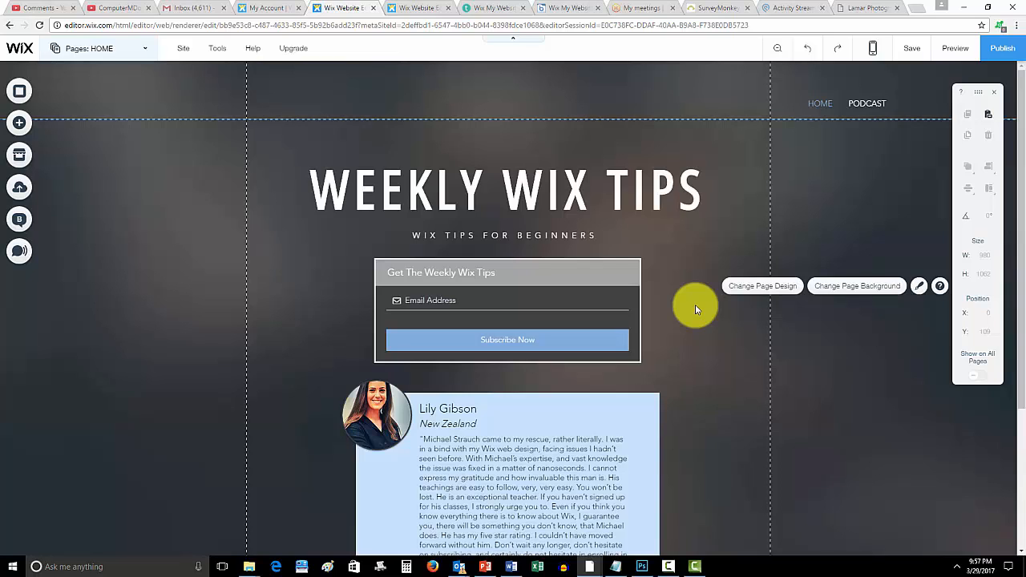
mouse_move(694, 360)
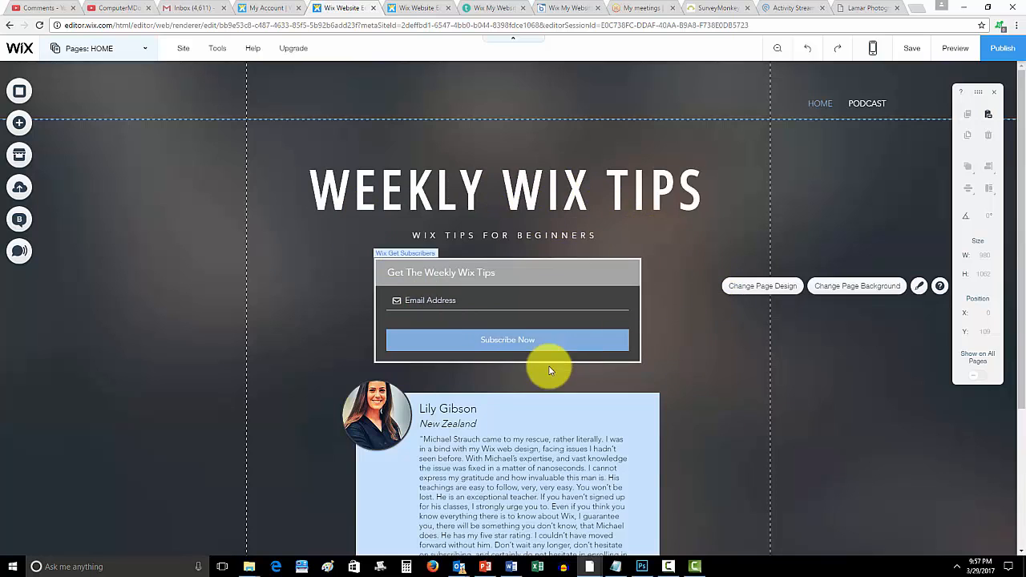
scroll(down, 3)
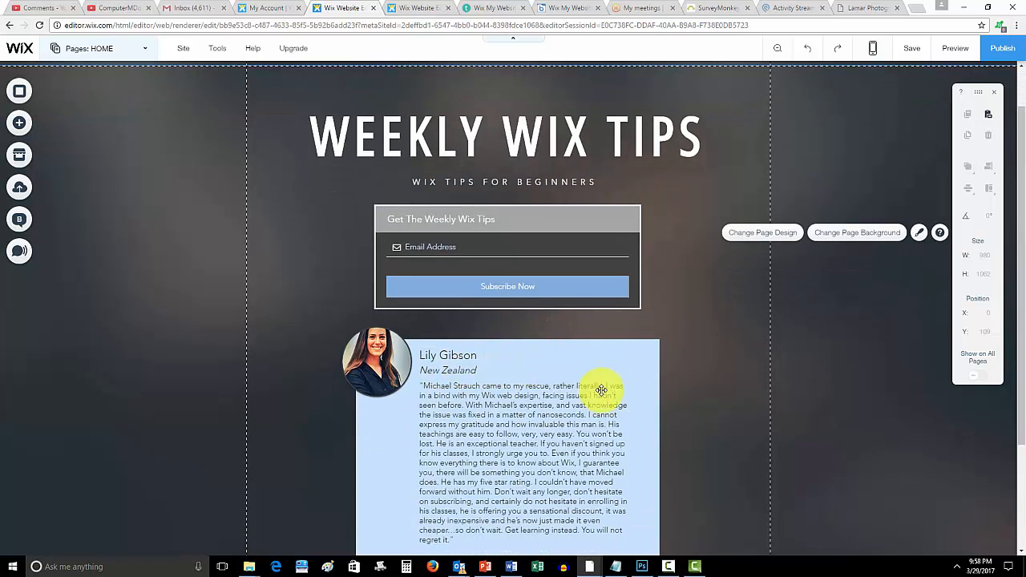
mouse_move(696, 308)
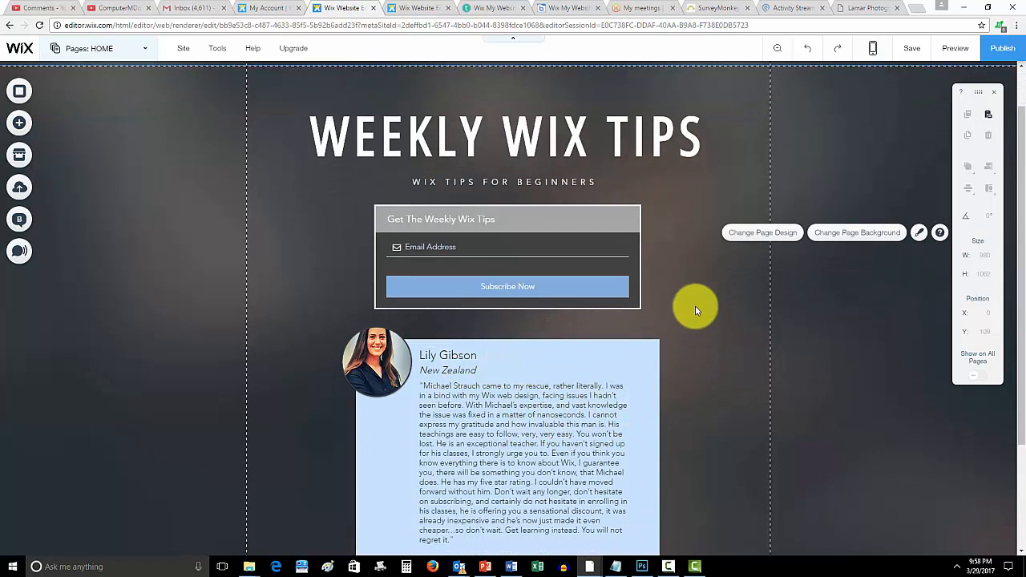
mouse_move(706, 330)
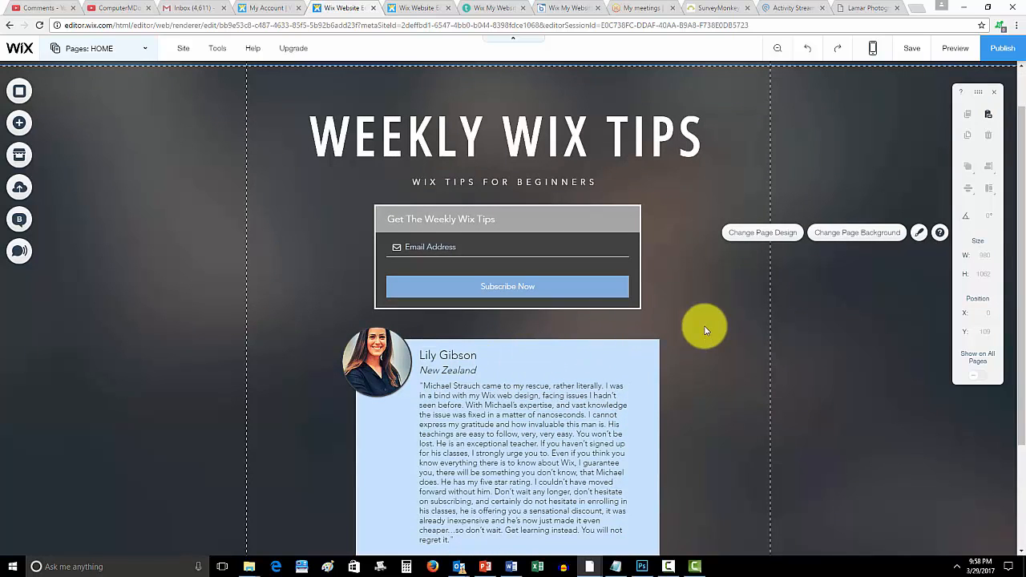